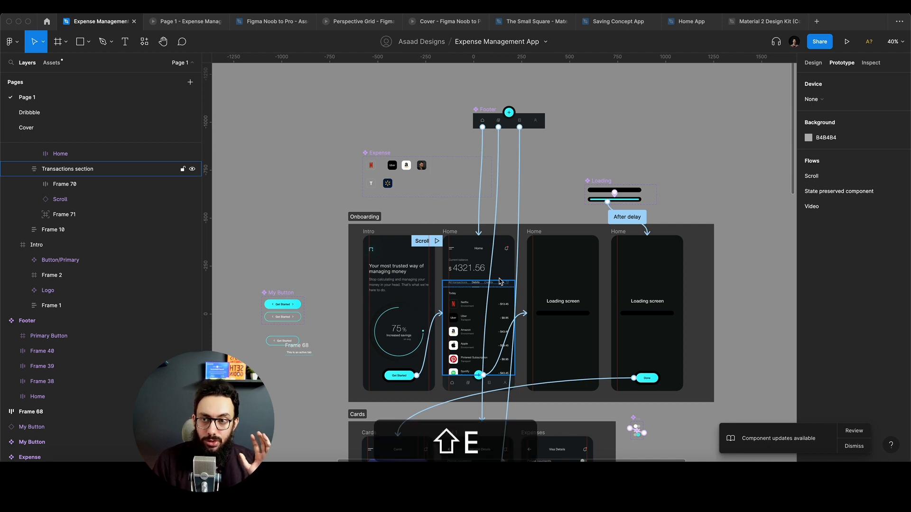
Select the Home screen frame and preview the Expense Management App prototype
click(575, 148)
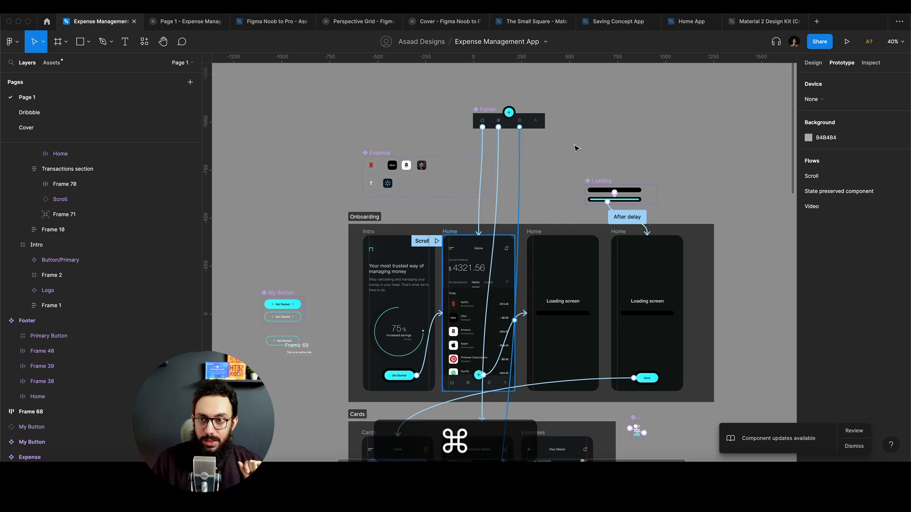
click(847, 41)
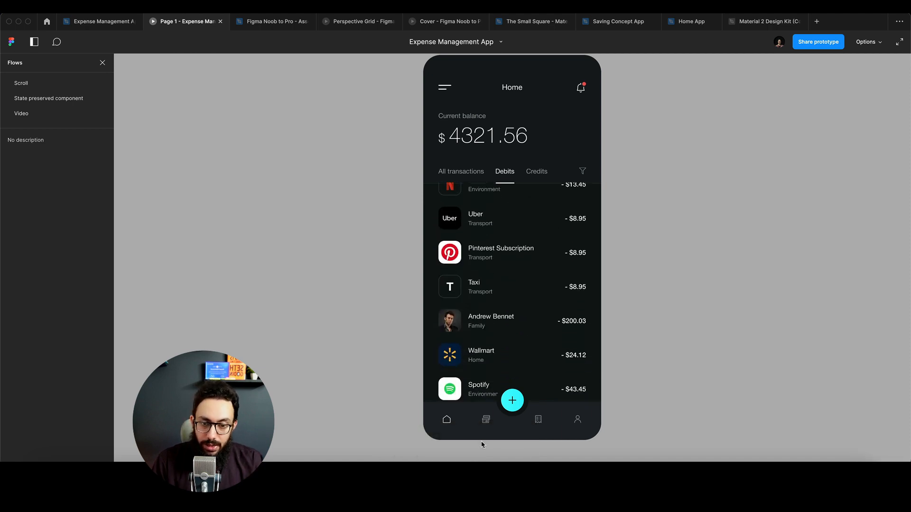
mouse_move(496, 313)
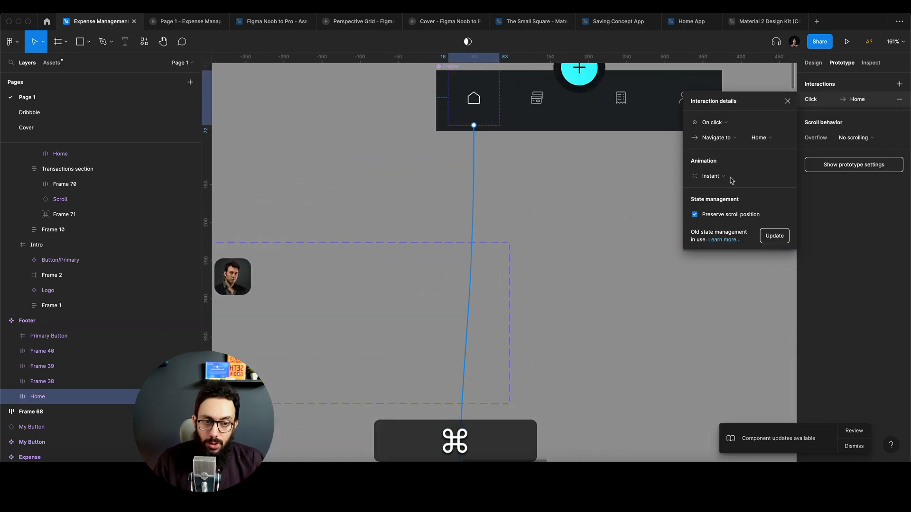
mouse_move(734, 113)
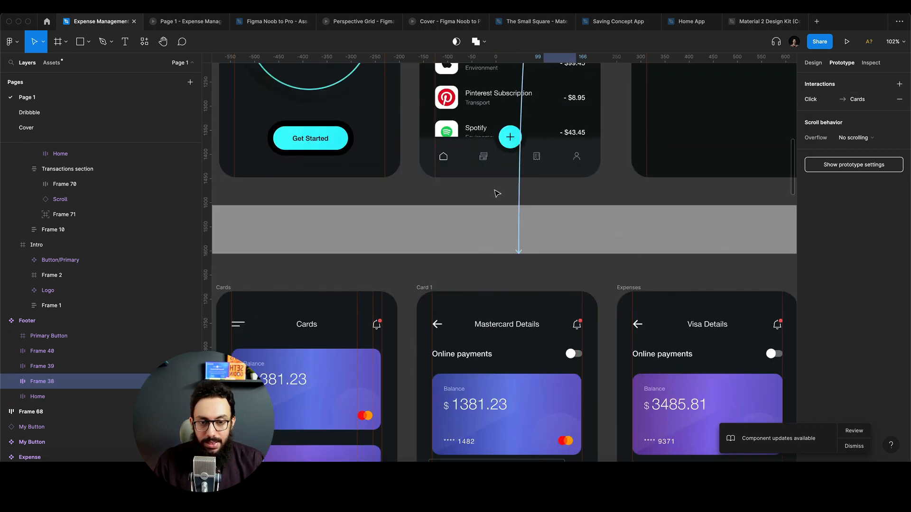
Review the footer home icon's Click → Home interaction and preview the prototype's Home screen
scroll(down, 3)
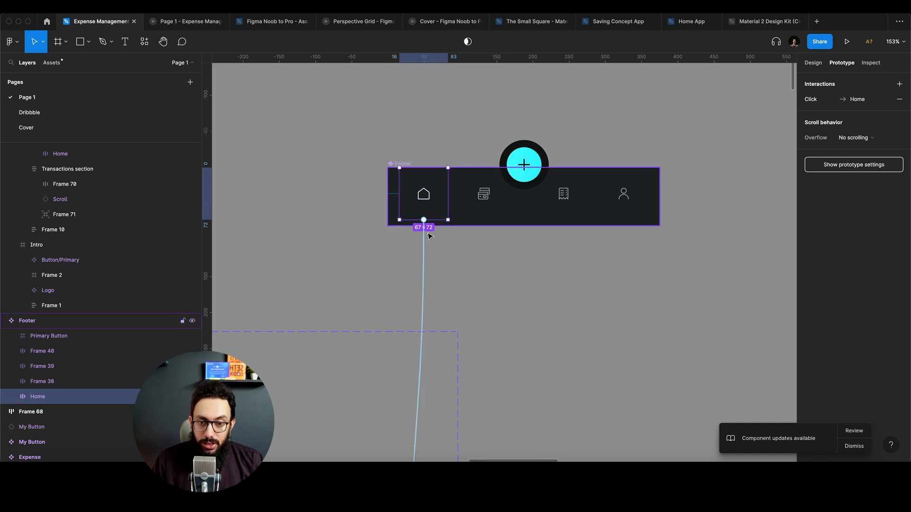
click(830, 99)
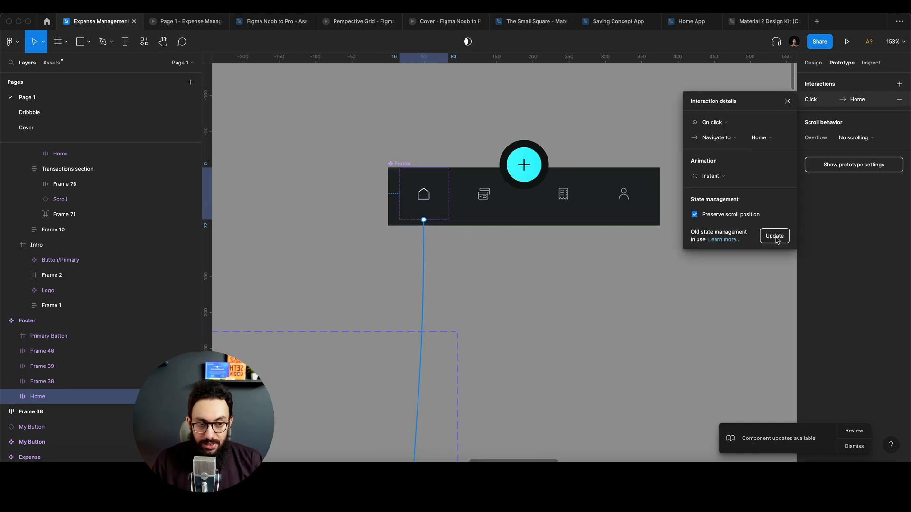
key(cmd+3)
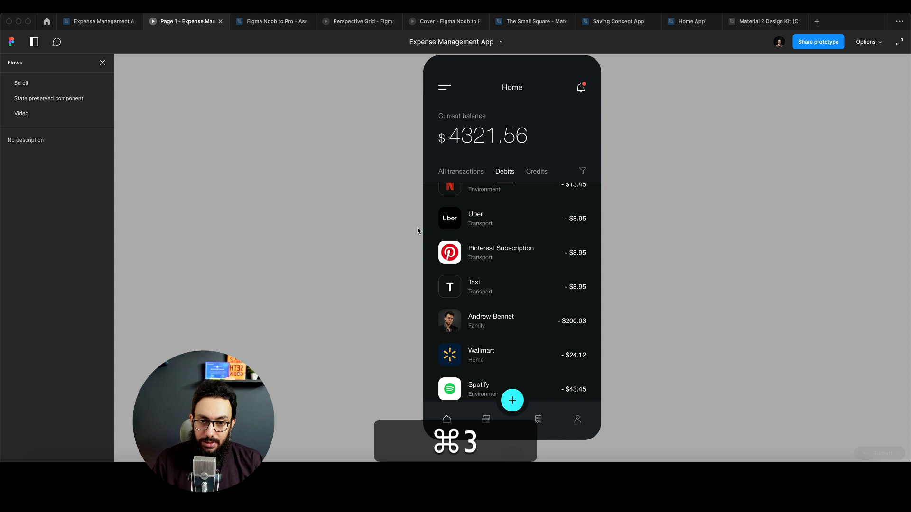
Check the updated home interaction in the editor, then scroll the prototype's debits list to Yesterday
key(cmd+3)
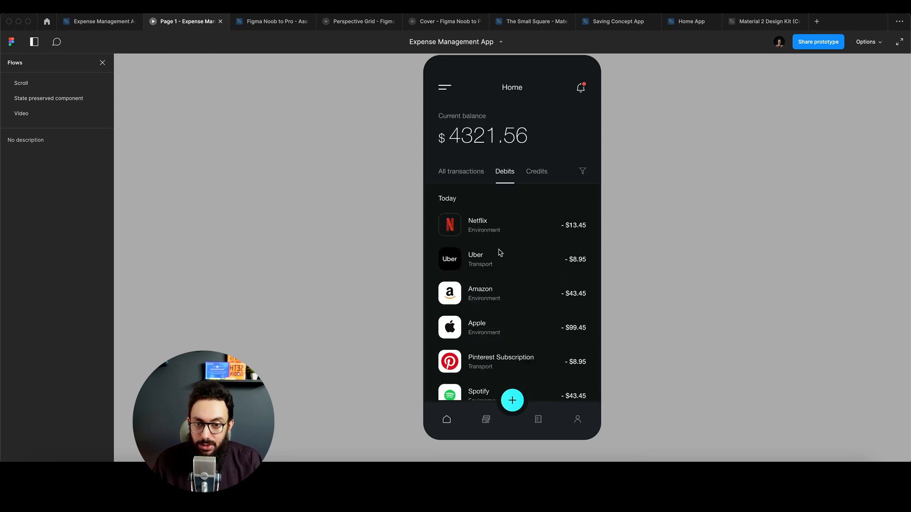
key(cmd+2)
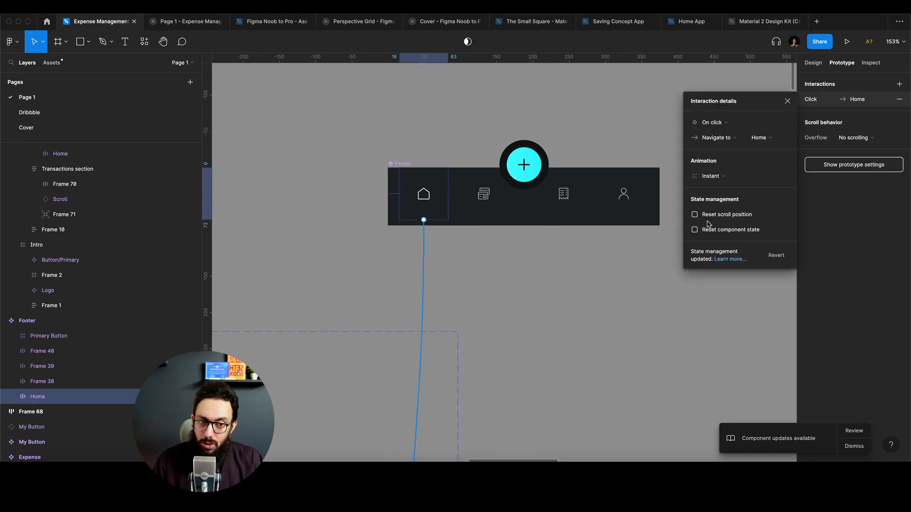
click(847, 41)
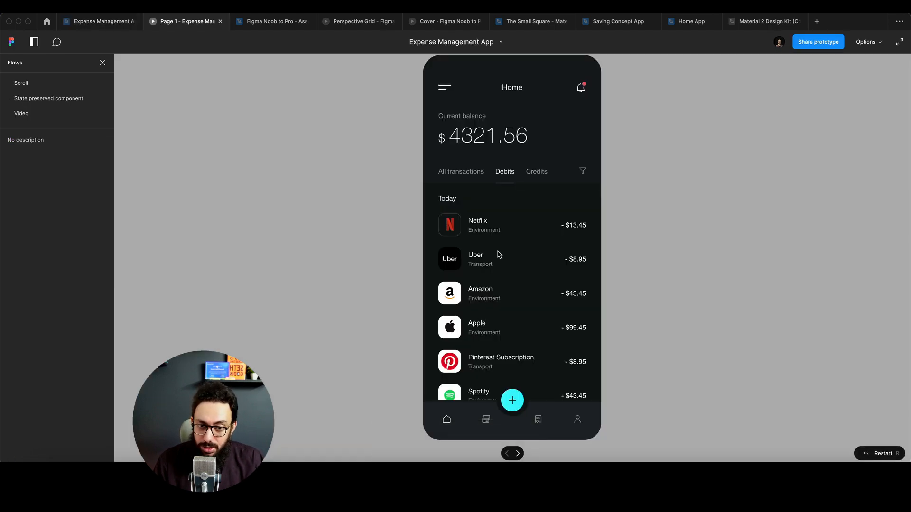
scroll(down, 3)
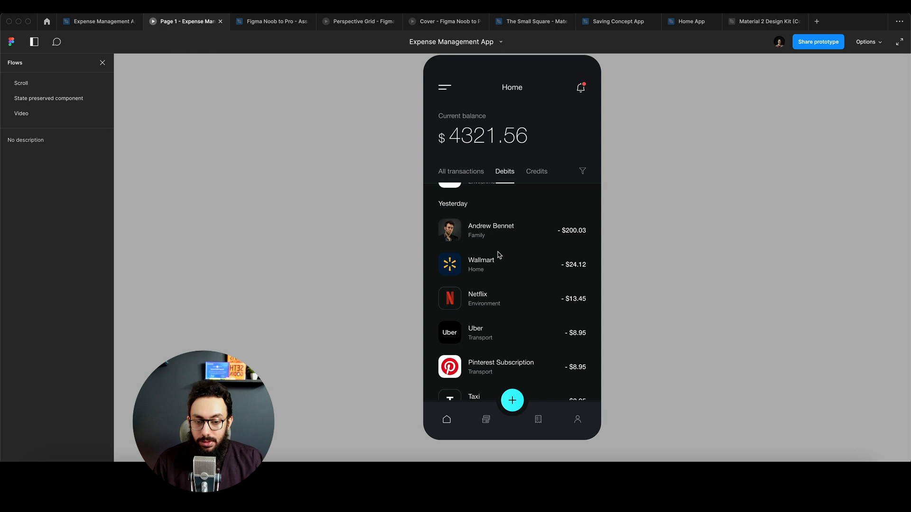
Update the footer cards icon's Click → Cards interaction to the new state management and preview again
click(485, 420)
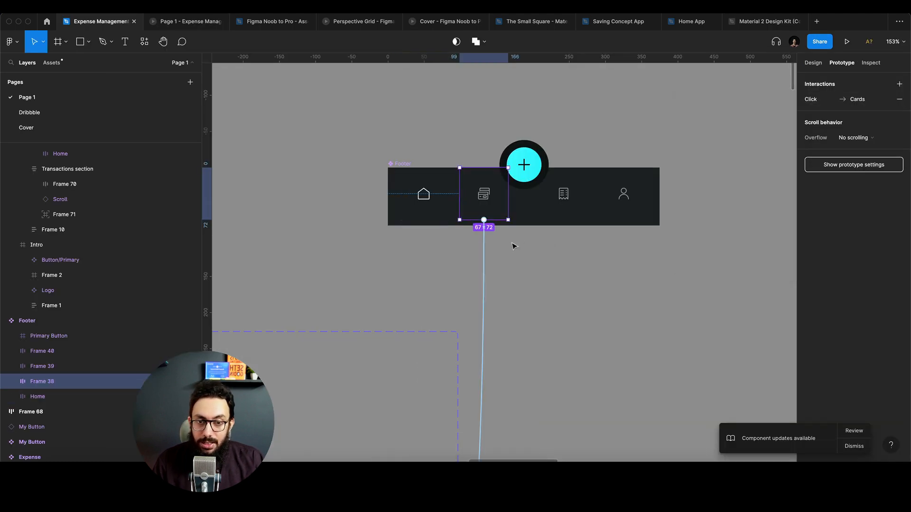
click(831, 98)
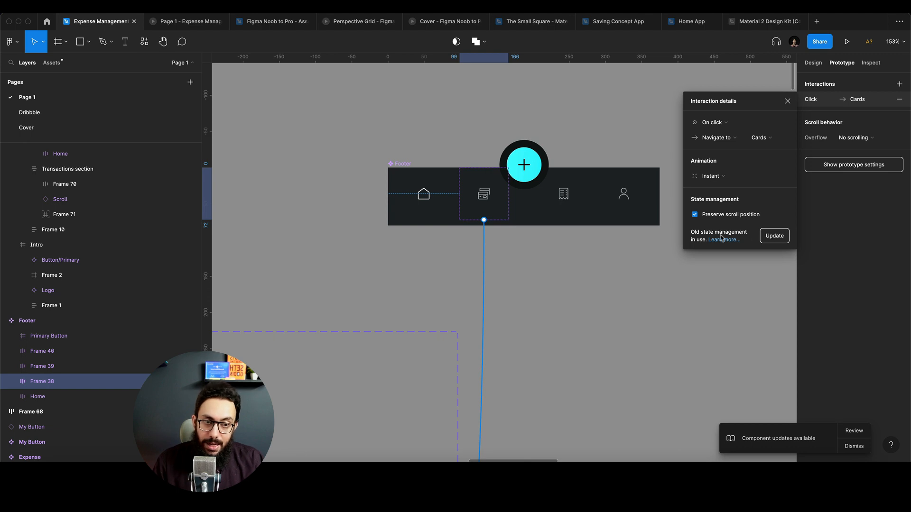
mouse_move(772, 239)
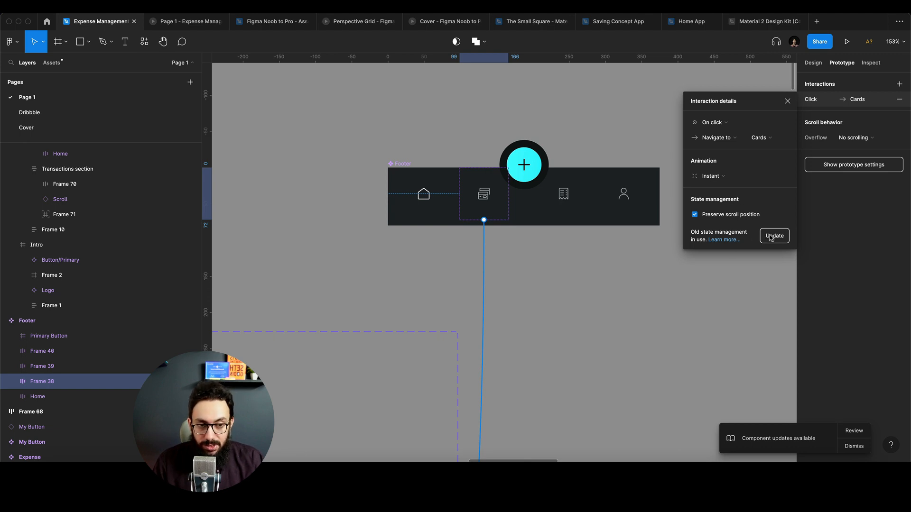
click(773, 235)
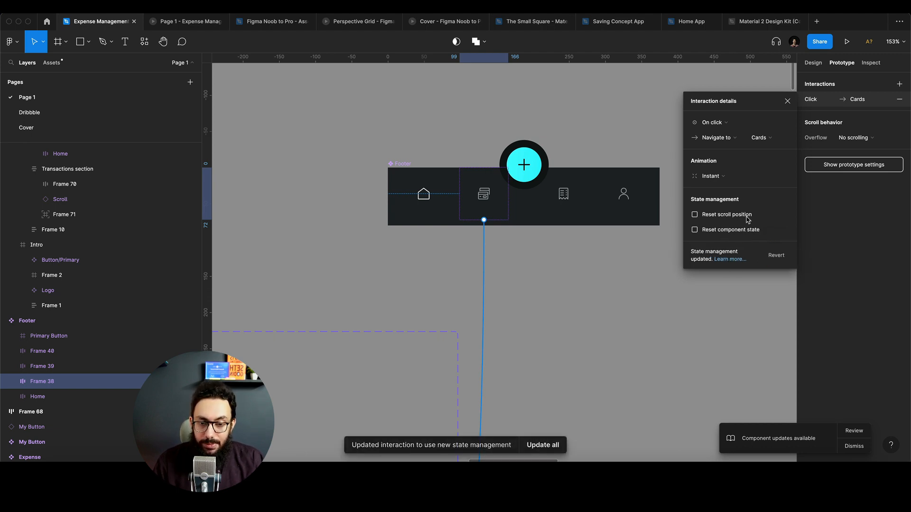
key(cmd+3)
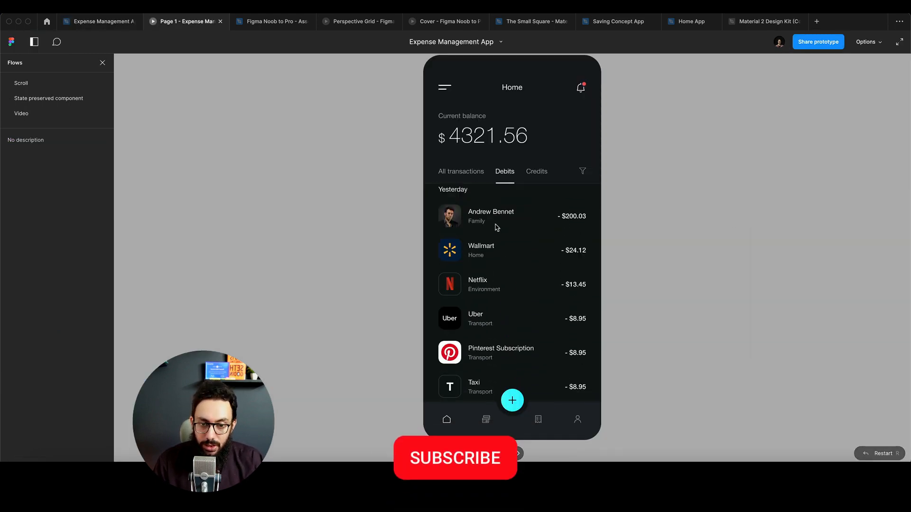
Scroll the debits list back to the top and switch the preview to the Scroll flow
scroll(down, 3)
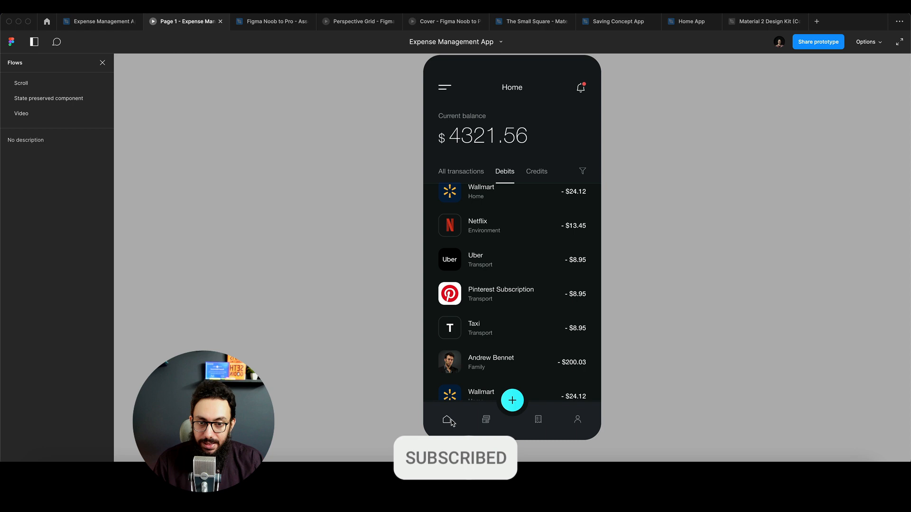
scroll(up, 3)
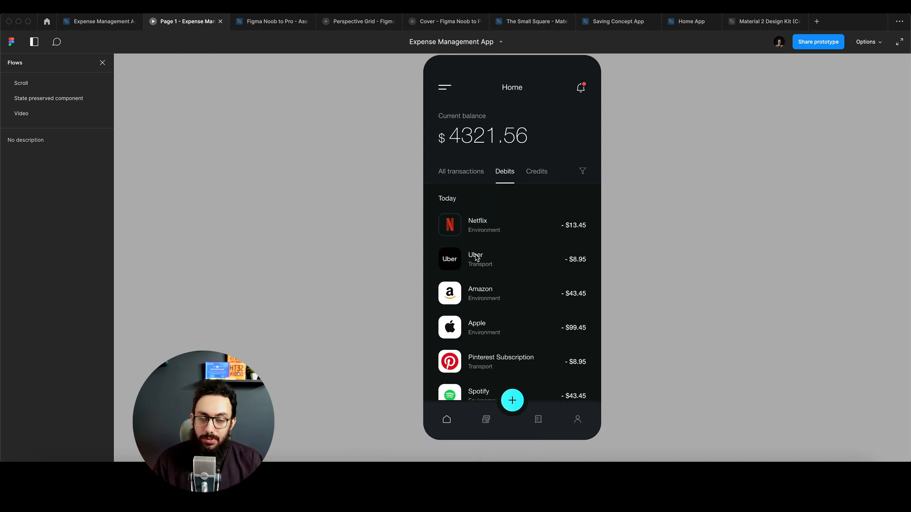
click(21, 83)
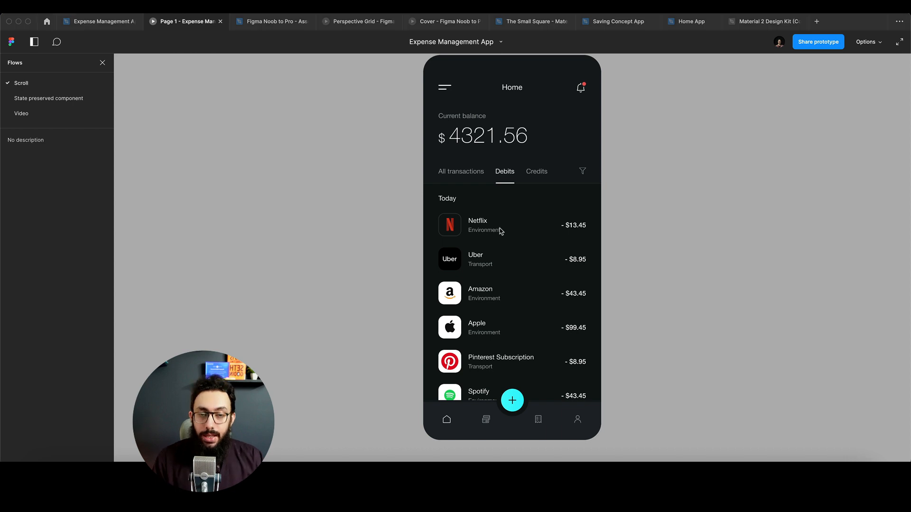
mouse_move(496, 227)
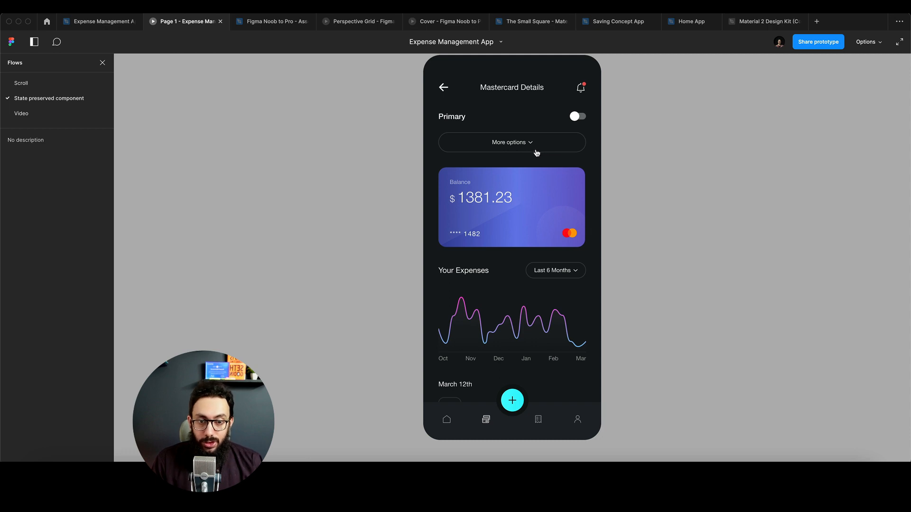
mouse_move(528, 152)
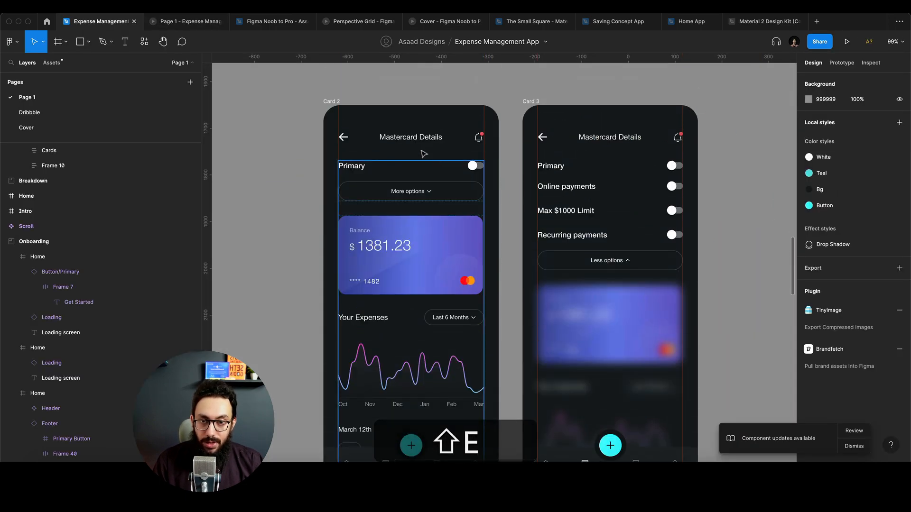
Select the Less options row inside Card 3's options list
click(331, 100)
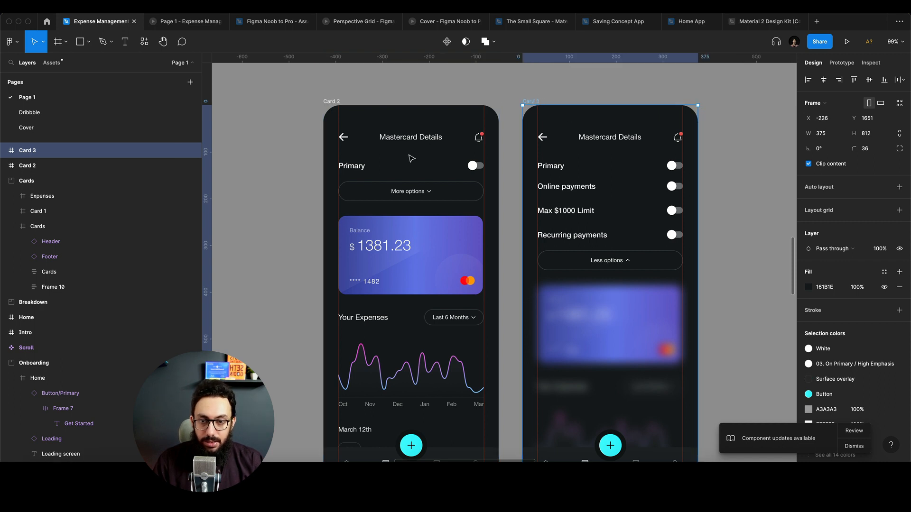
click(411, 178)
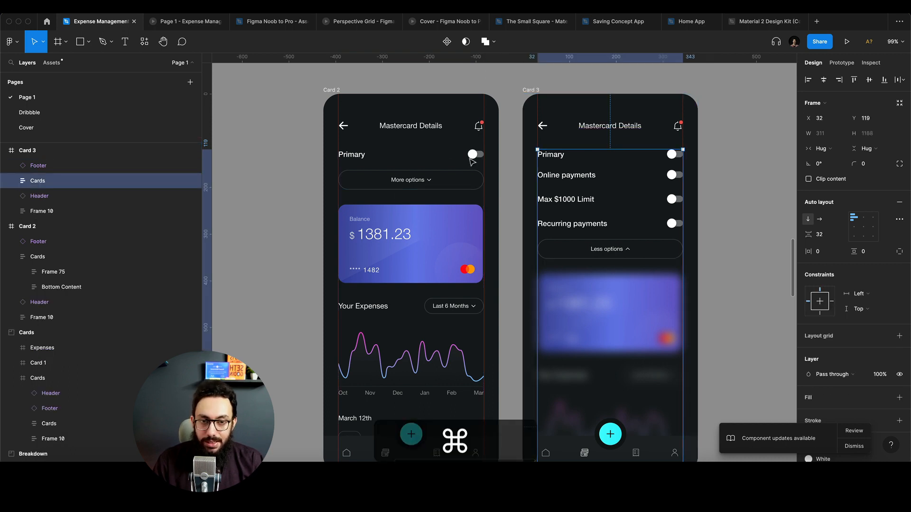
click(609, 249)
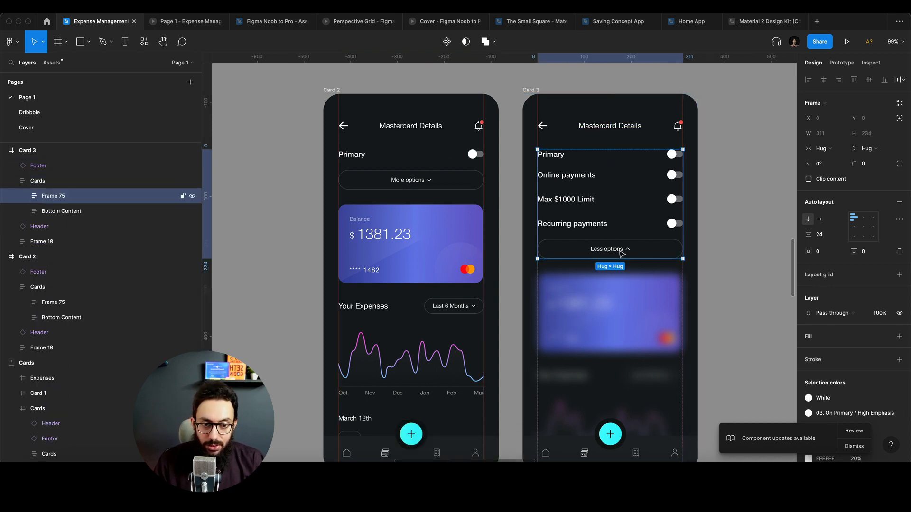
In the preview, expand More options on Mastercard Details and collapse them with Less options
click(847, 40)
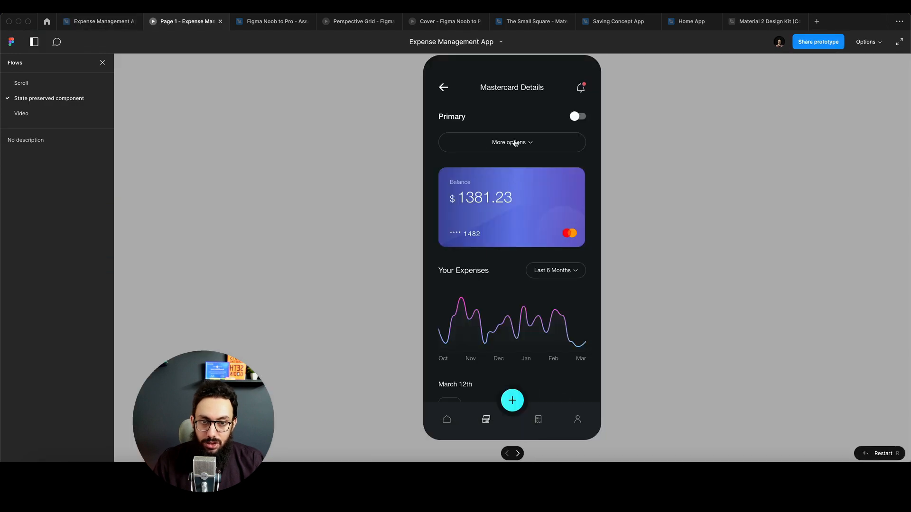
click(511, 141)
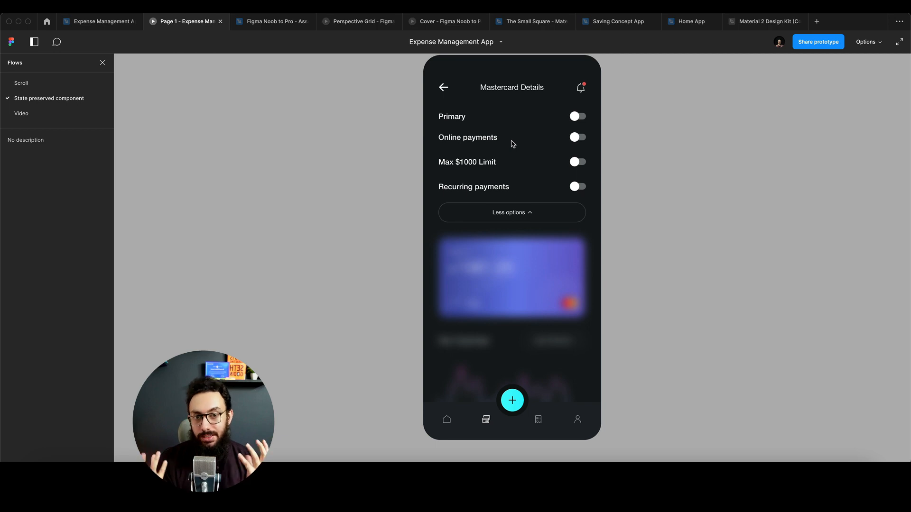
mouse_move(511, 210)
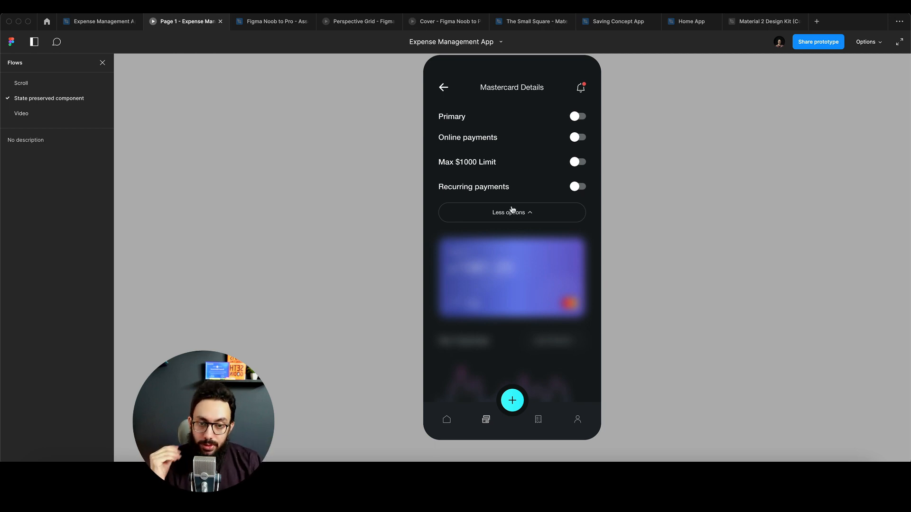
click(511, 211)
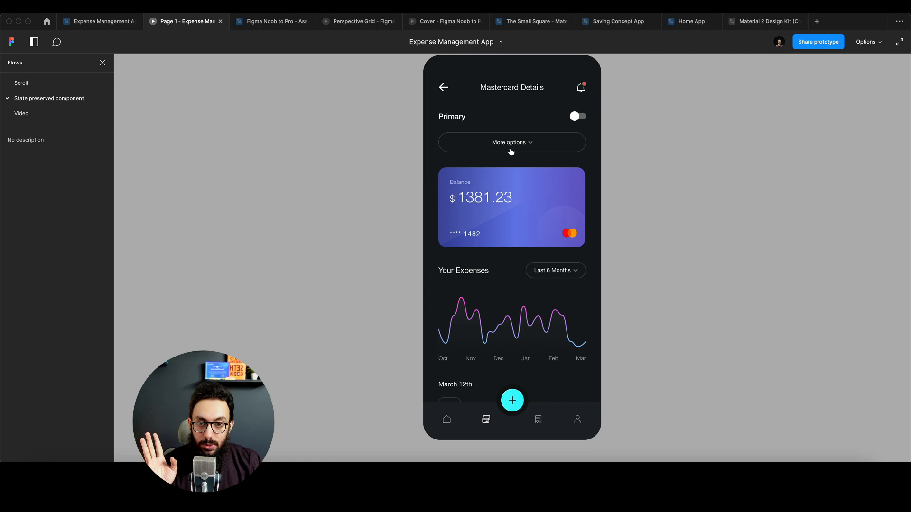
Return to the editor and drill into the Primary switch on Card 2
key(cmd+2)
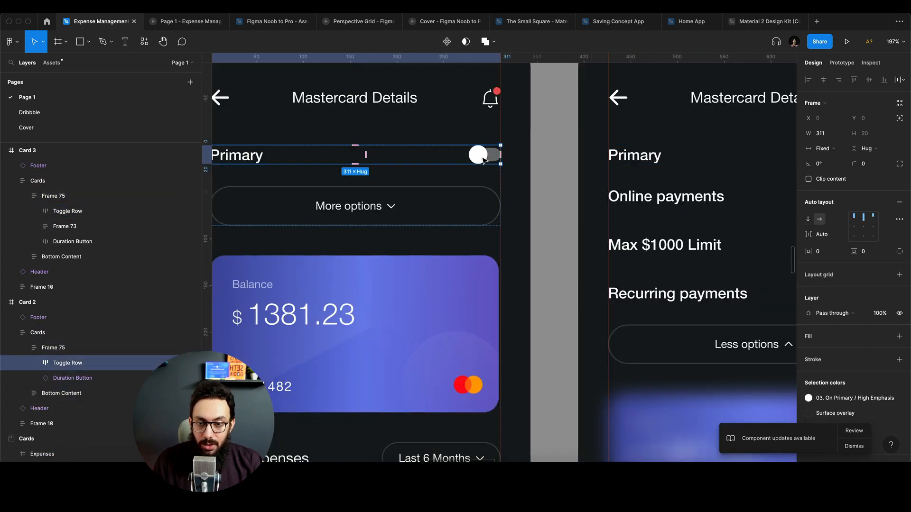
click(477, 154)
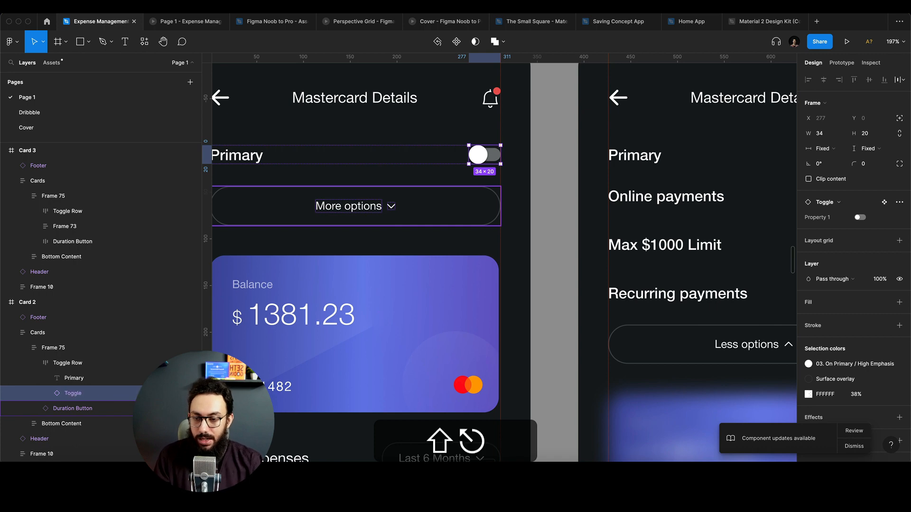
double_click(73, 393)
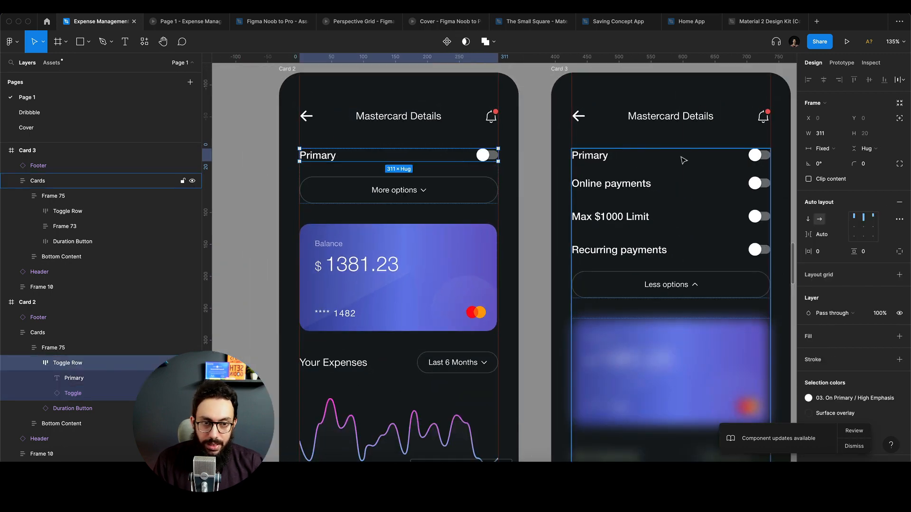
Select the Primary switch itself on Card 3 and preview the prototype
click(668, 155)
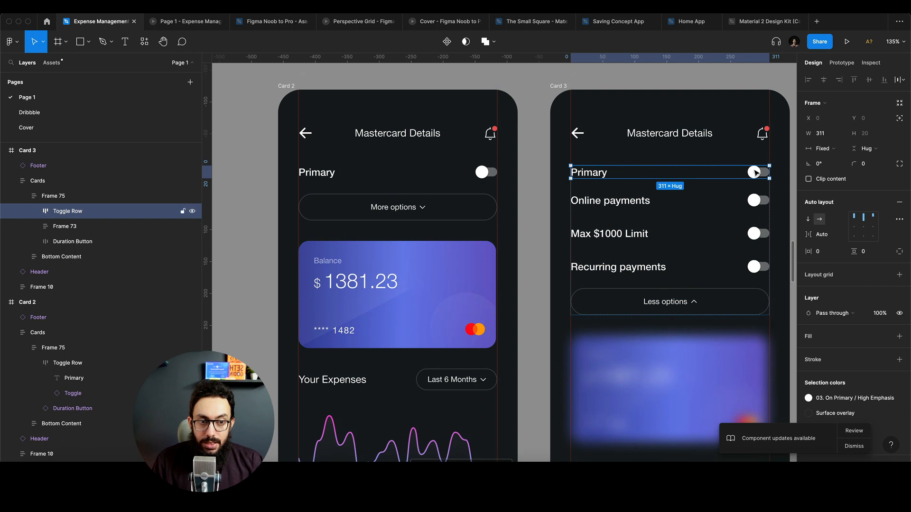
click(755, 172)
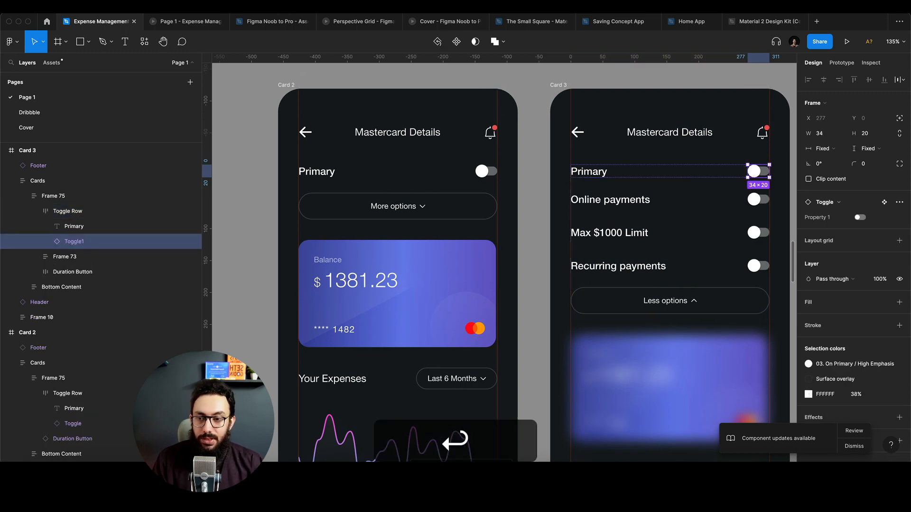
click(847, 41)
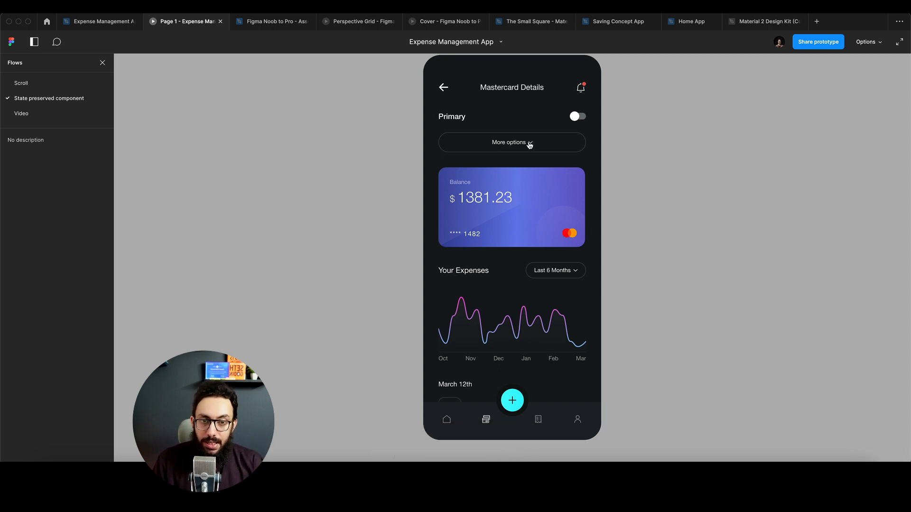
Test More and Less options on the card screen in the prototype
click(512, 142)
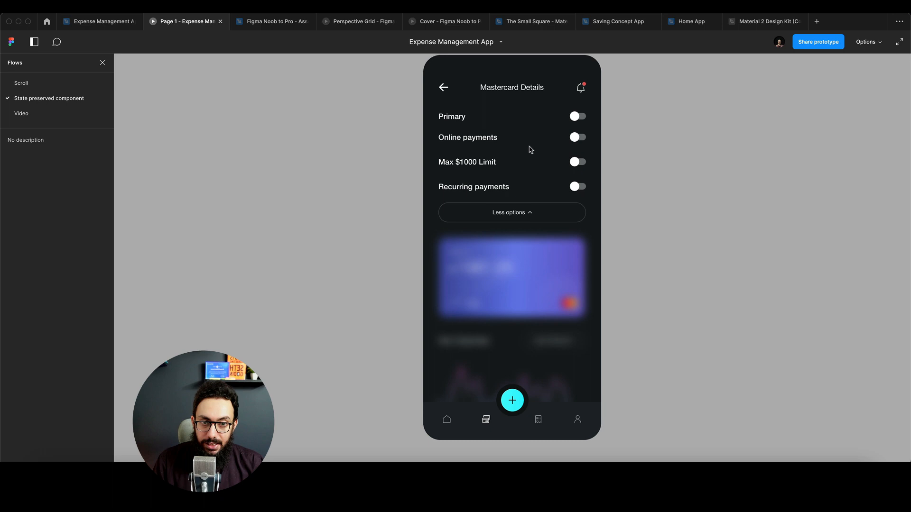
mouse_move(596, 186)
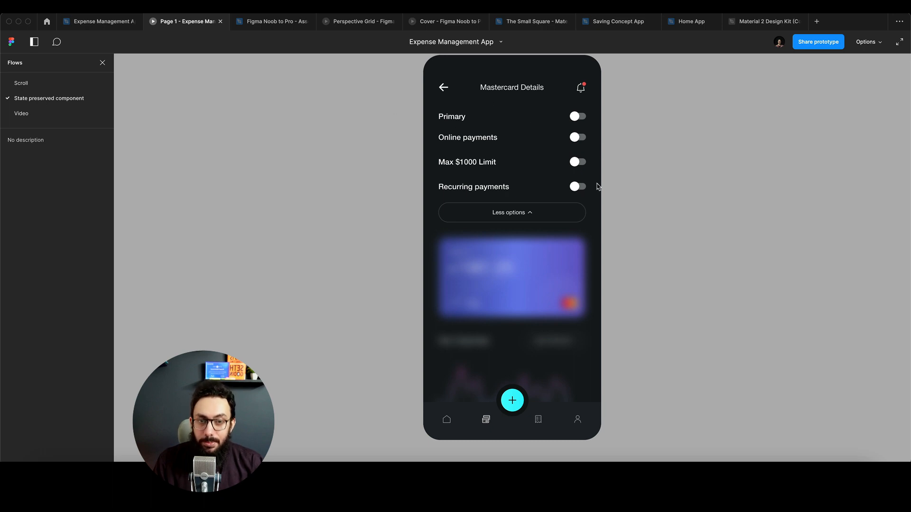
mouse_move(528, 216)
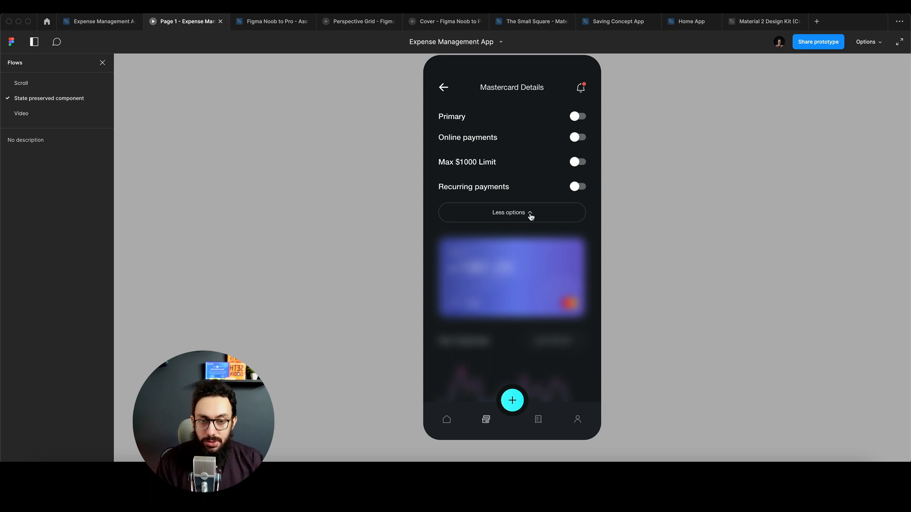
click(512, 212)
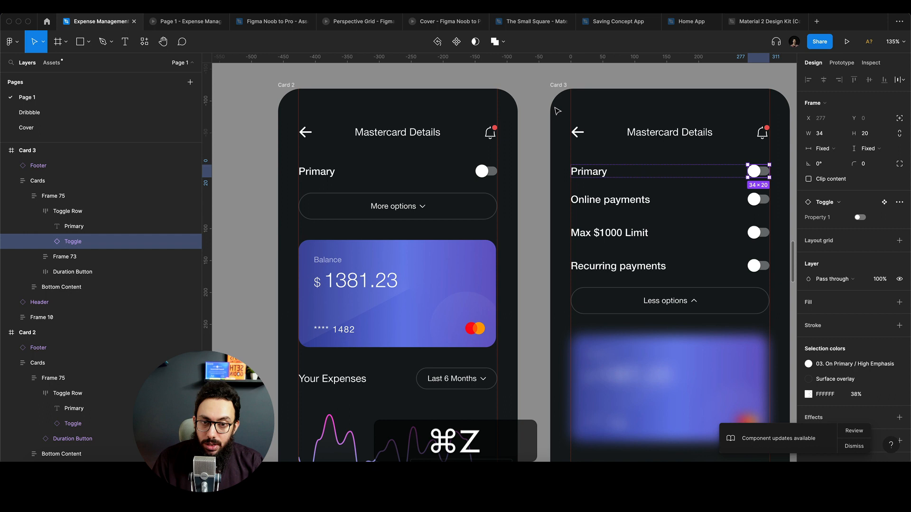
click(847, 41)
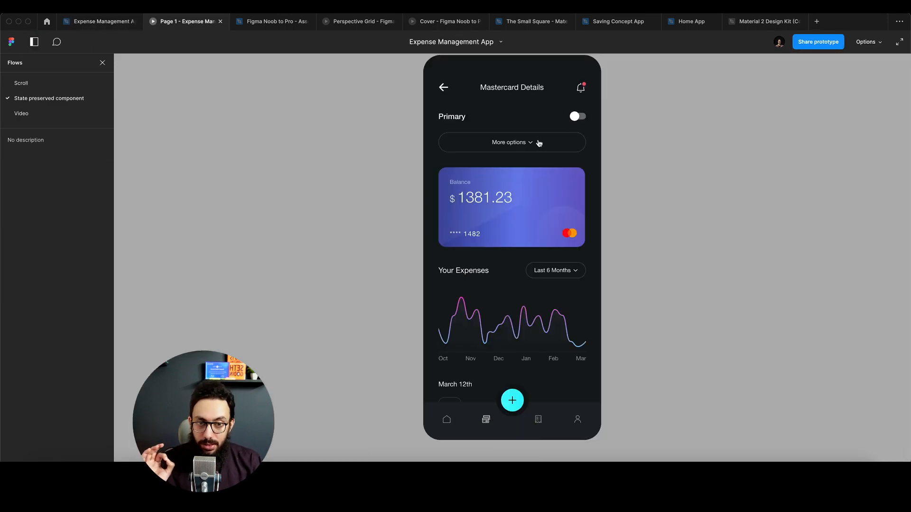
Turn the Primary switch on, return to the editor and select Card 2's Primary switch
click(578, 116)
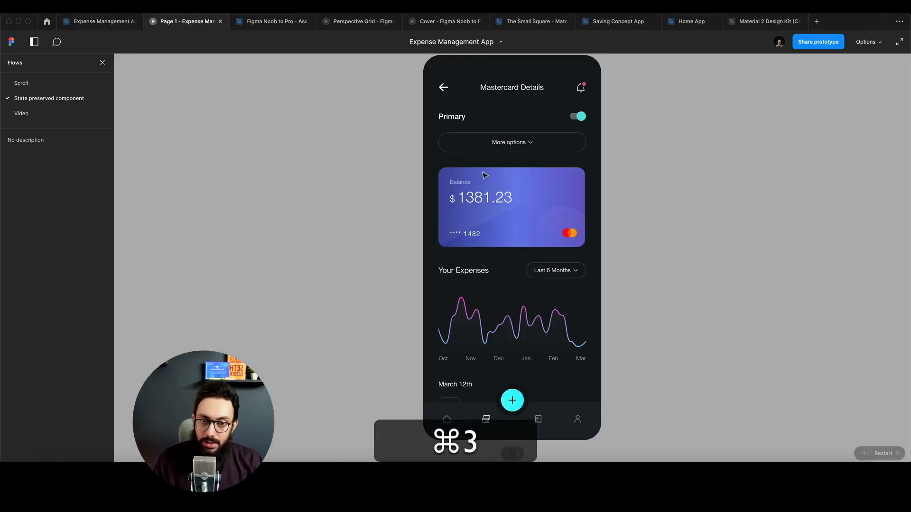
click(511, 142)
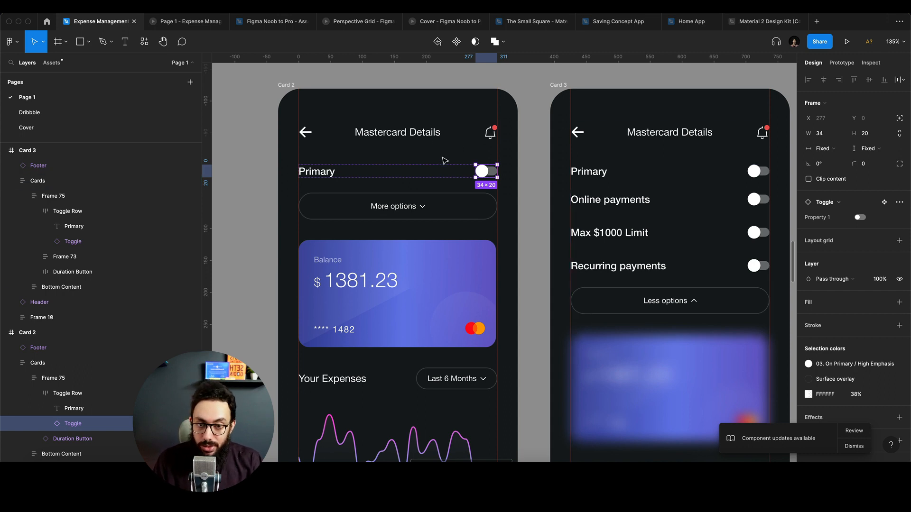
click(846, 40)
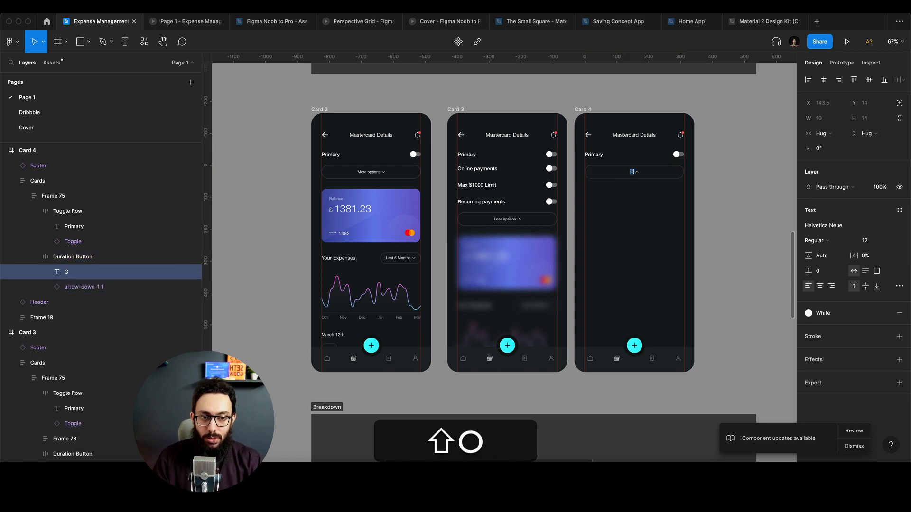
Label the buttons 'Go back to 1 screen' and 'Next screen', then preview the prototype
text(Go back to 1 screen)
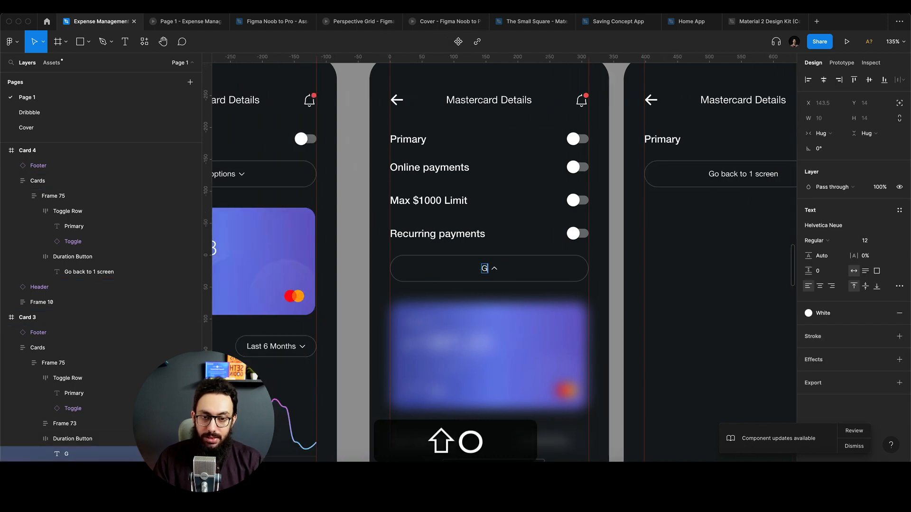
text(o forward)
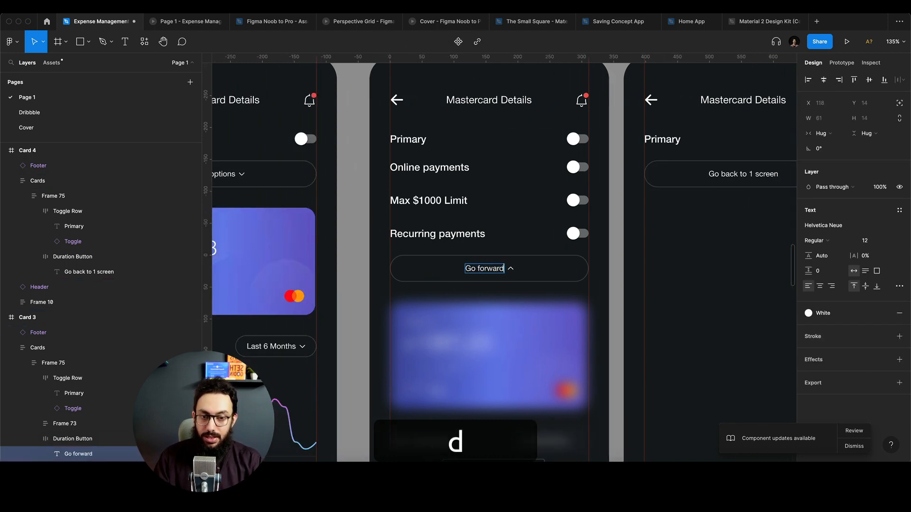
key(cmd+z)
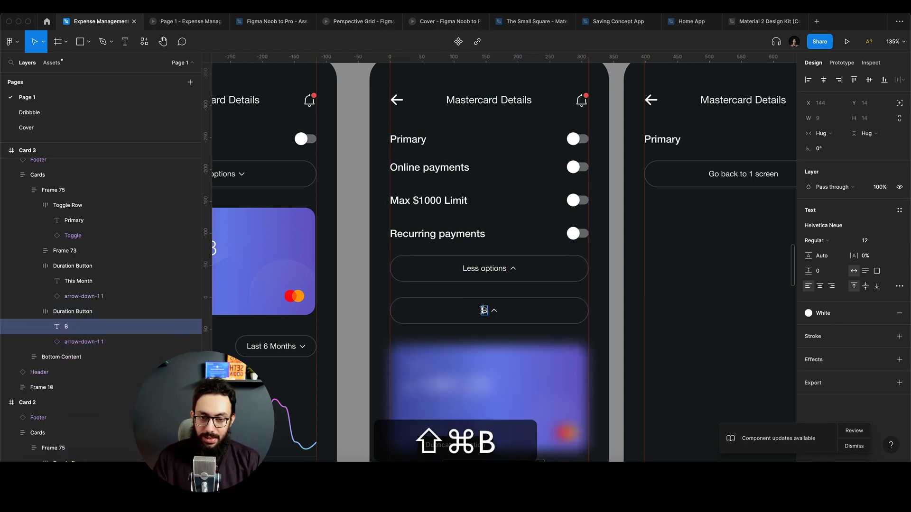
text(Next screen)
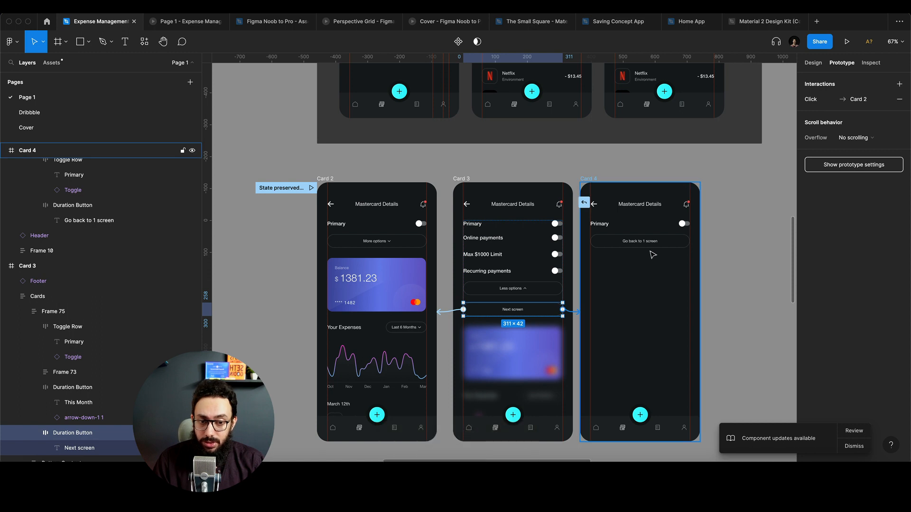
click(847, 40)
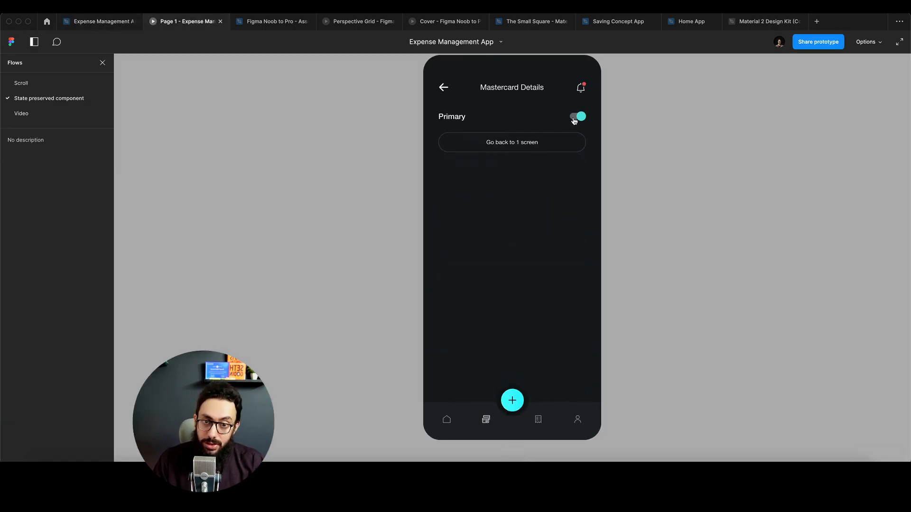
Turn Primary off on Card 4 and go back one screen in the prototype
click(576, 115)
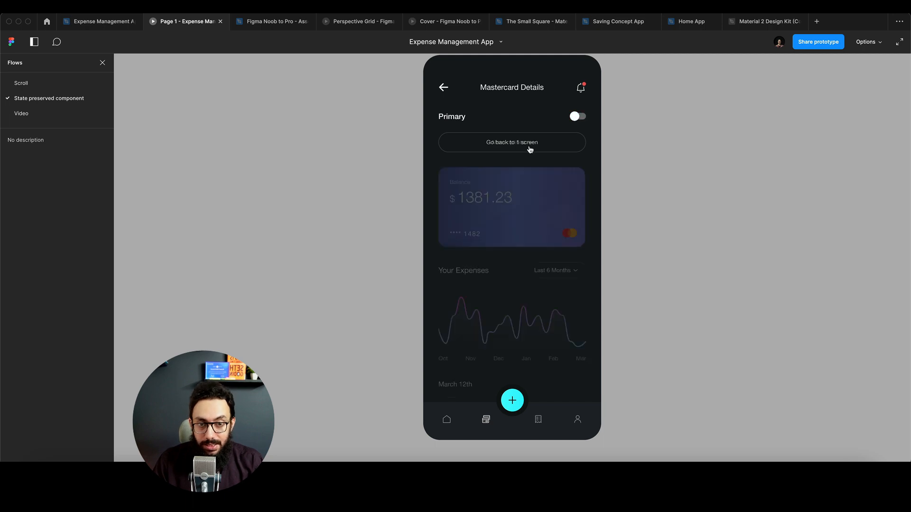
click(511, 141)
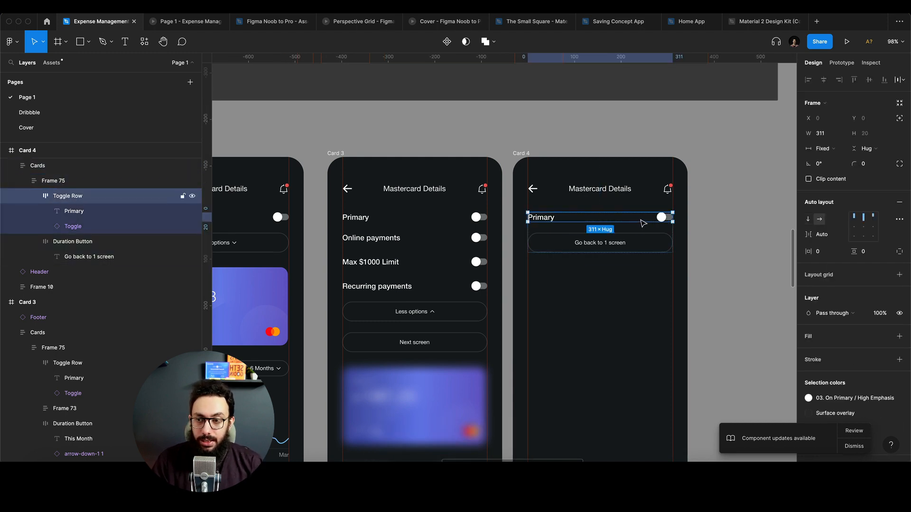
Rename the switch row layer, switch the Mastercard's Primary toggle on and advance to the next screen
double_click(67, 195)
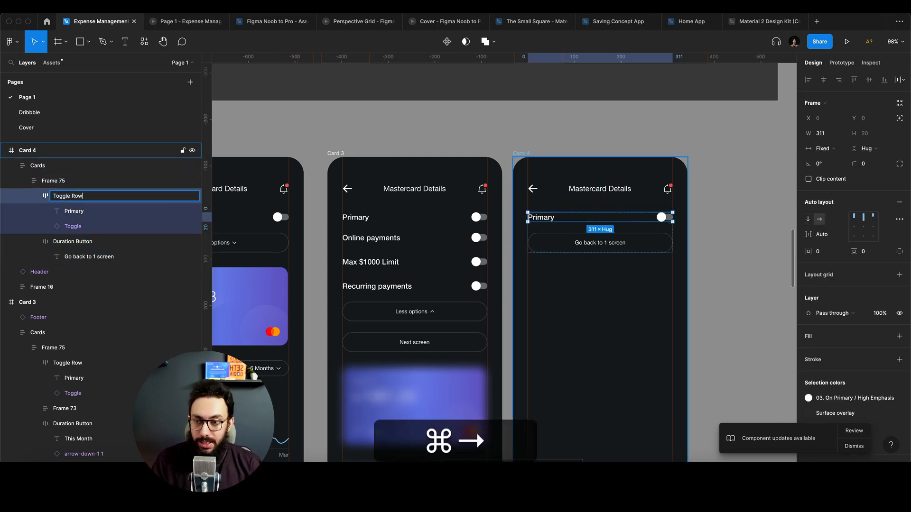
key(Enter)
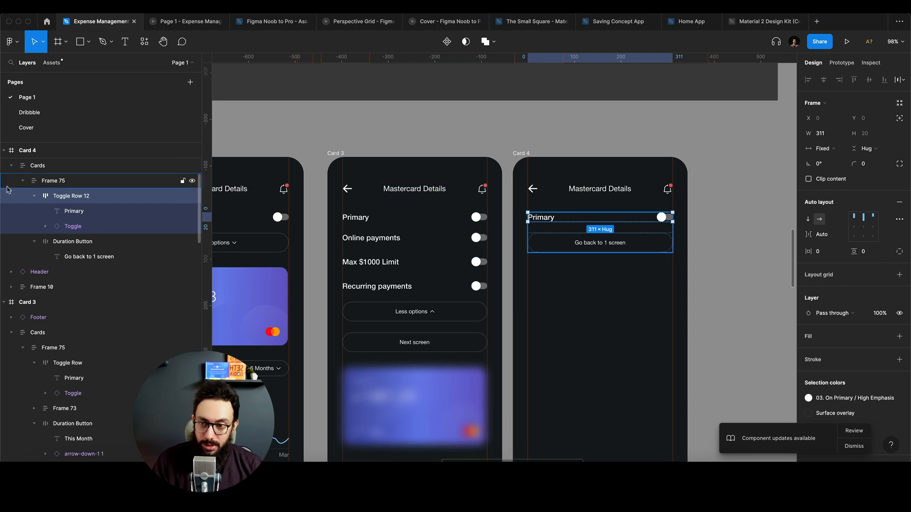
click(847, 40)
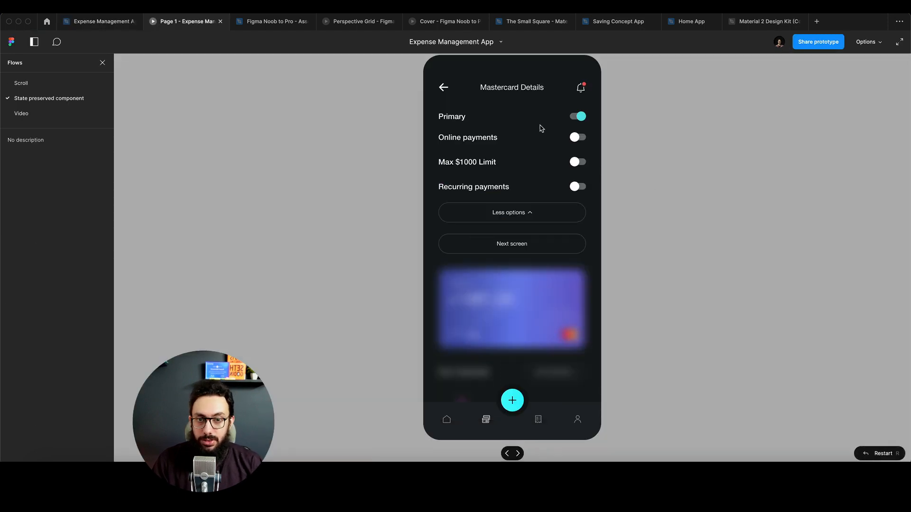
click(511, 211)
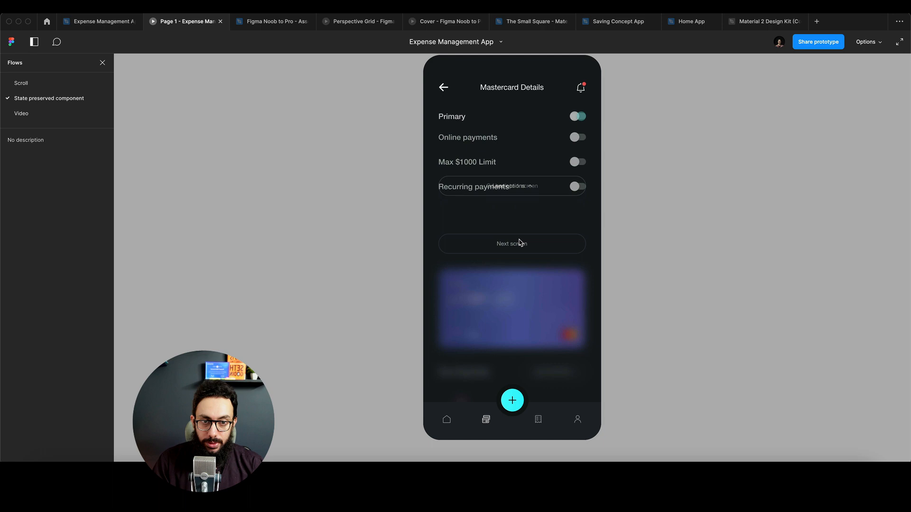
key(cmd+2)
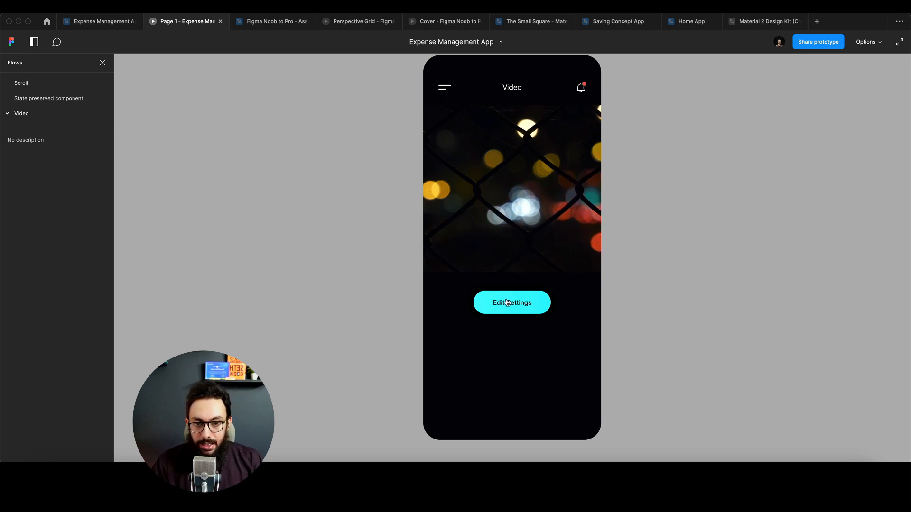
Go from the Video to its settings, save back to the Video, then return to the design canvas
click(511, 303)
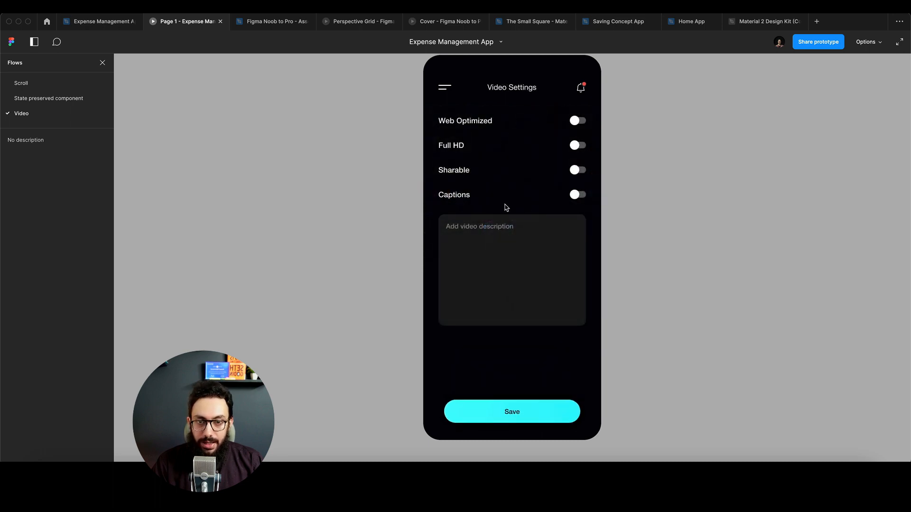
click(512, 411)
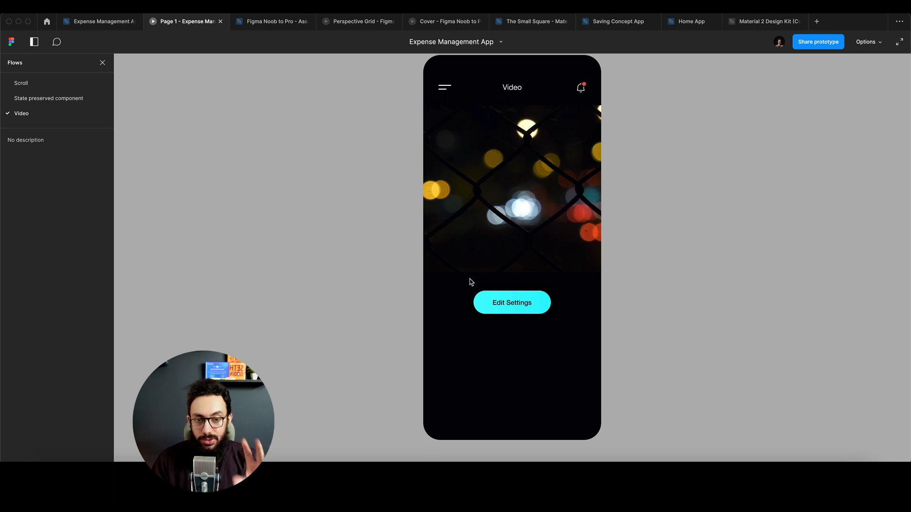
key(cmd+2)
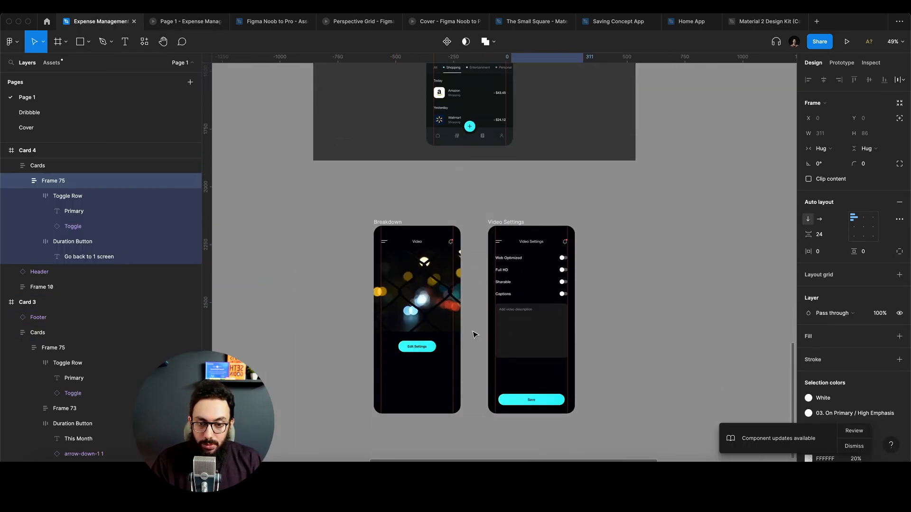
Review the Save connection's interaction state options and relaunch the prototype preview
click(841, 62)
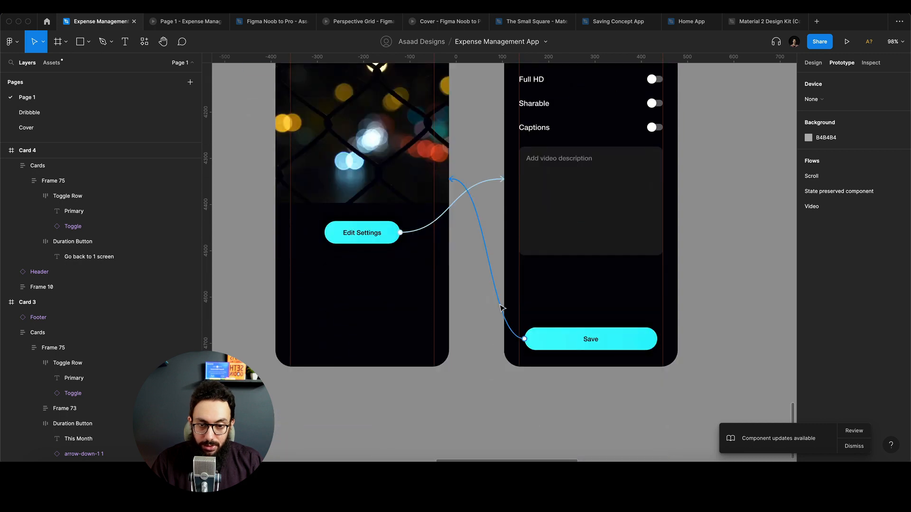
click(590, 339)
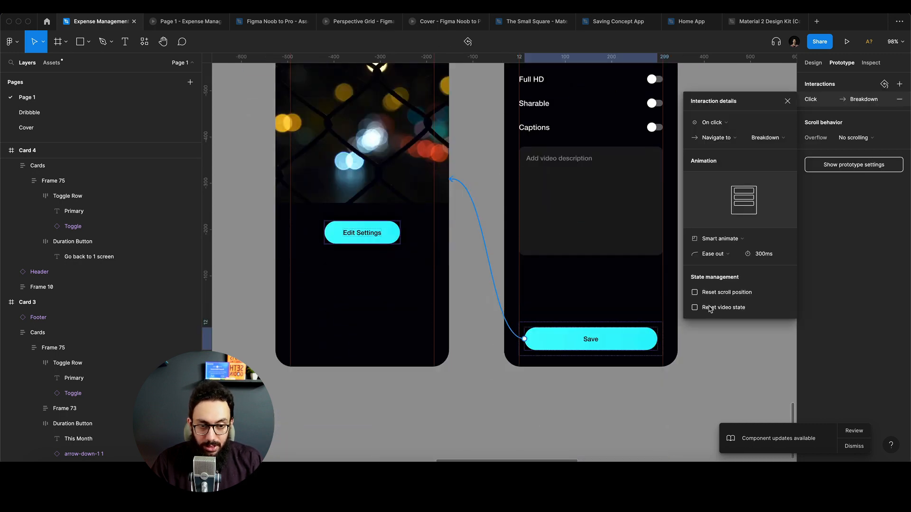
key(cmd+3)
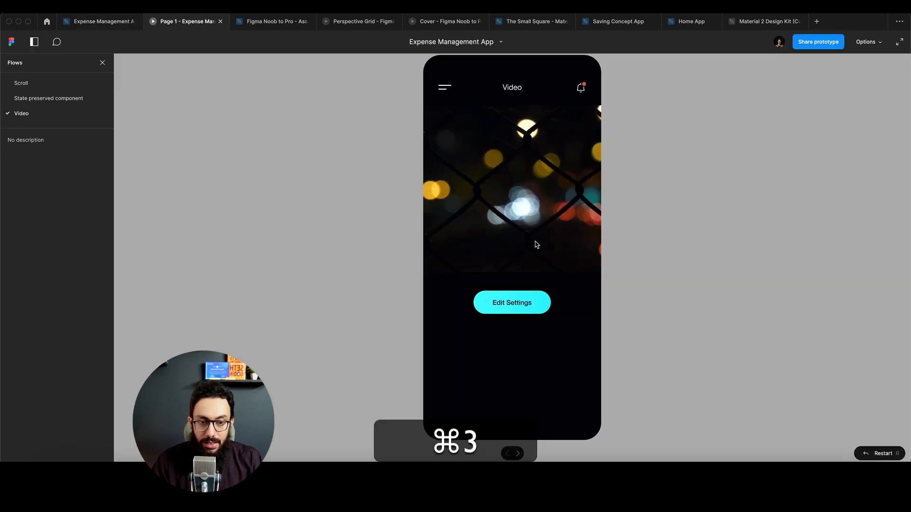
Round-trip Edit Settings and Save twice, confirming the video resumes where it left off
click(511, 302)
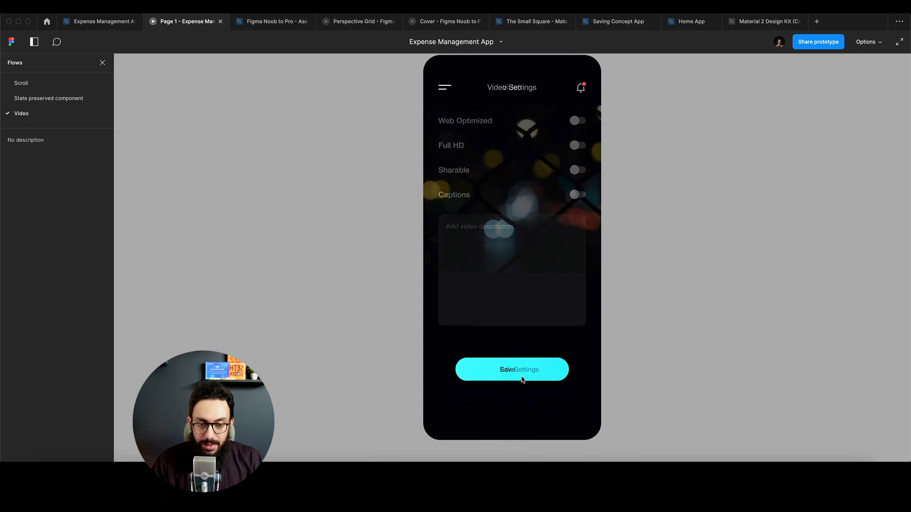
click(511, 370)
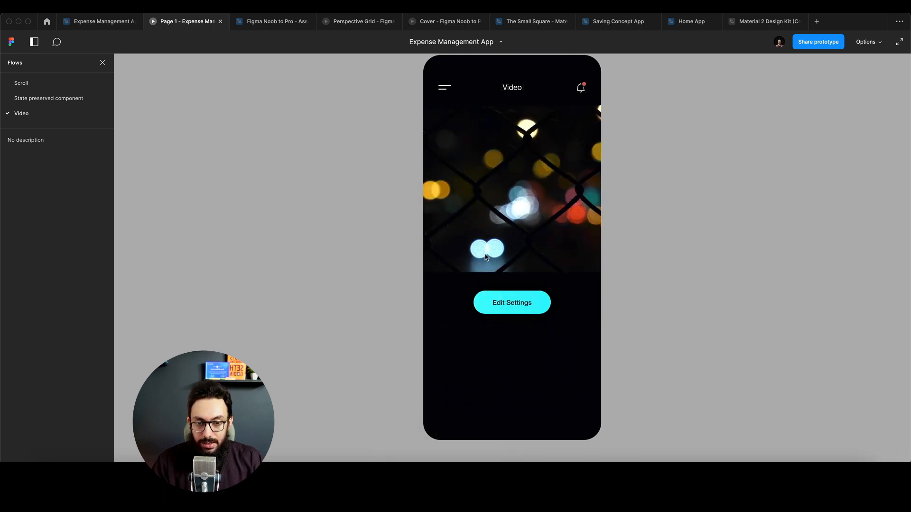
click(511, 302)
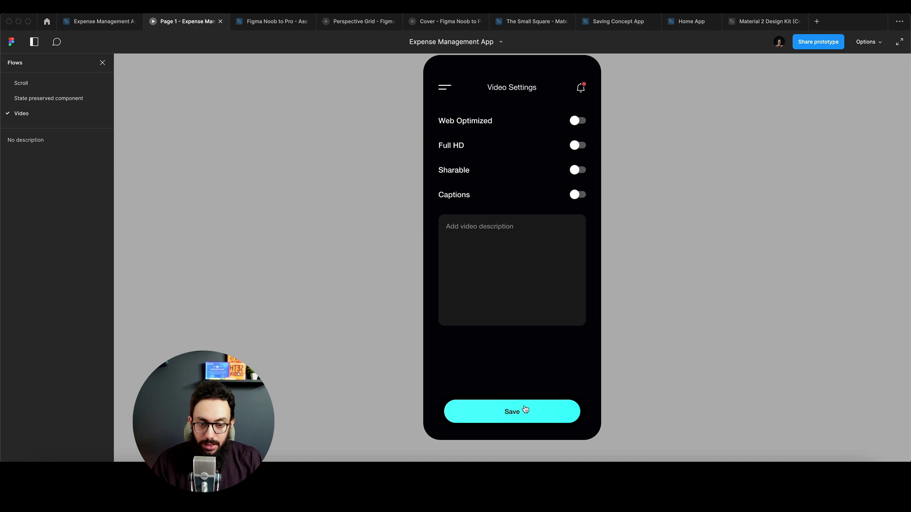
click(512, 411)
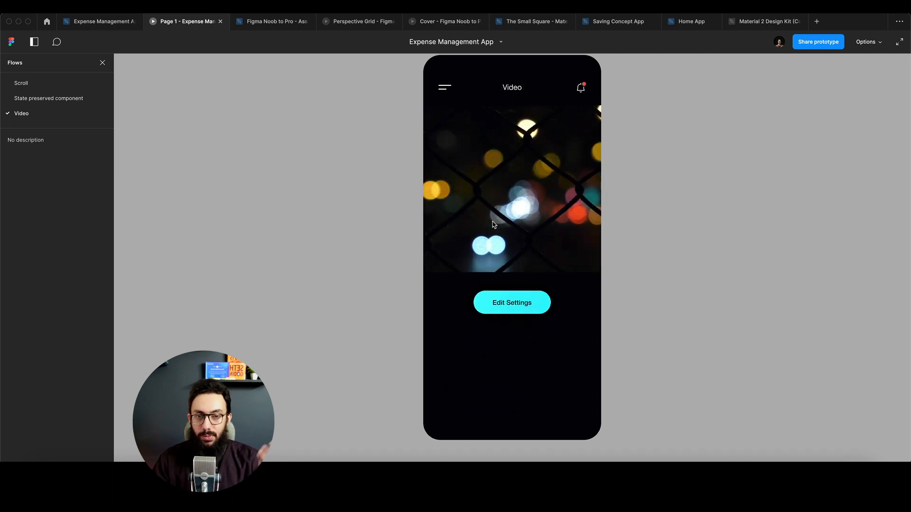
click(21, 82)
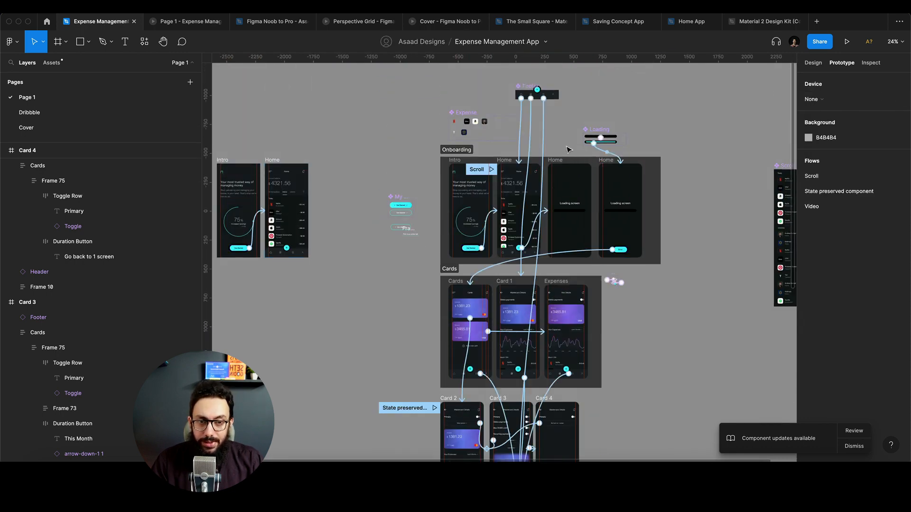
Play the Scroll flow Home → Loading → Cards → Home → Loading, finding the progress bar already full
click(847, 41)
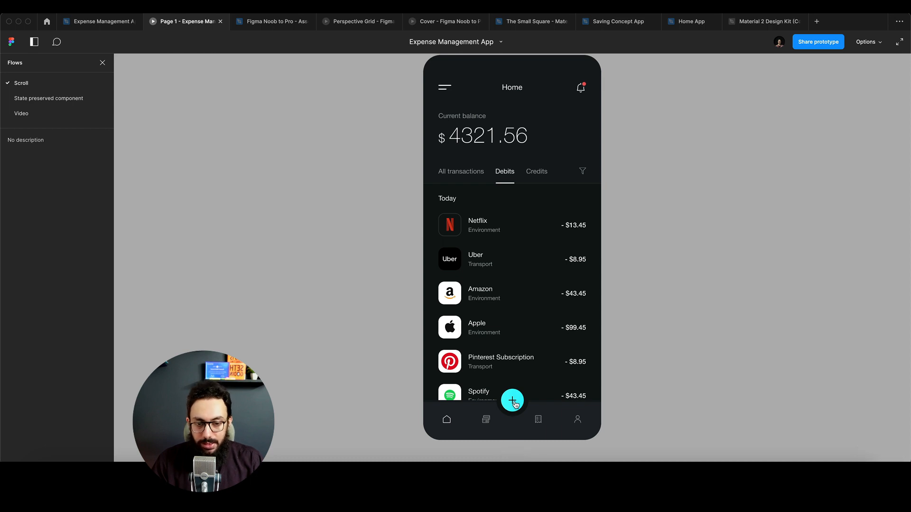
click(511, 400)
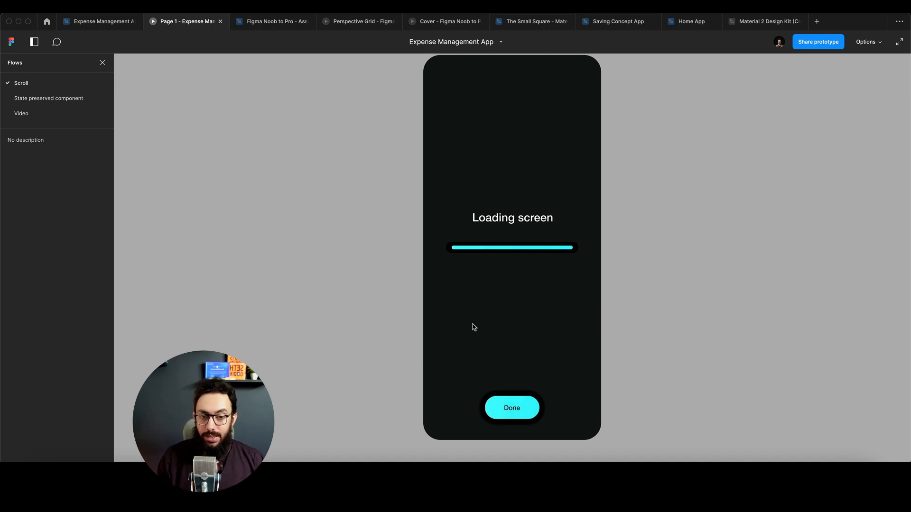
mouse_move(512, 407)
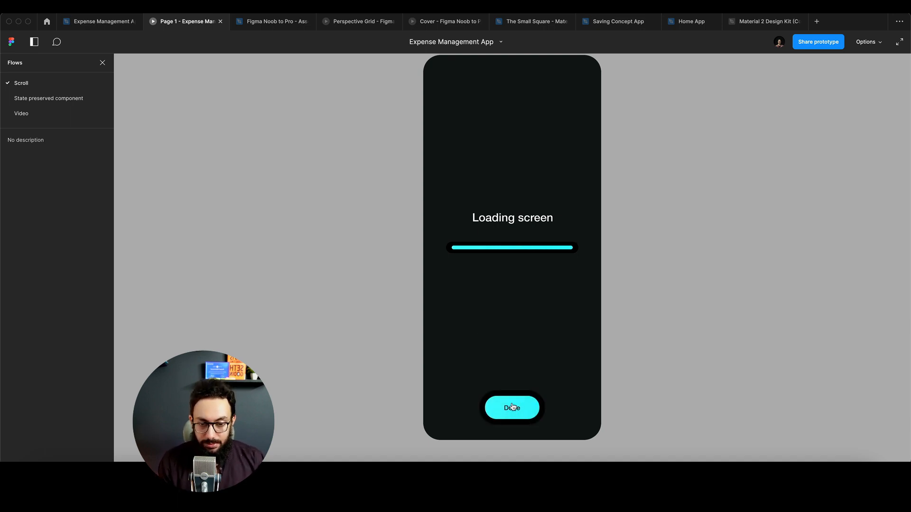
click(511, 407)
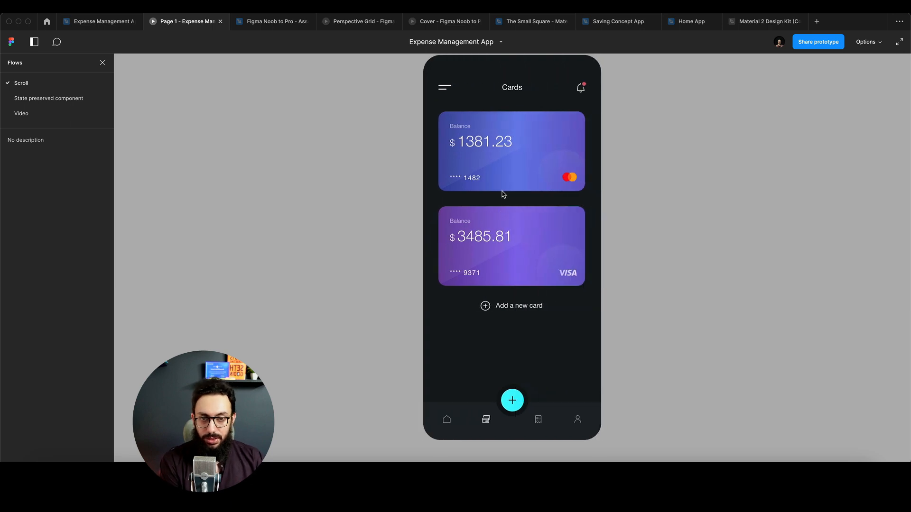
mouse_move(447, 419)
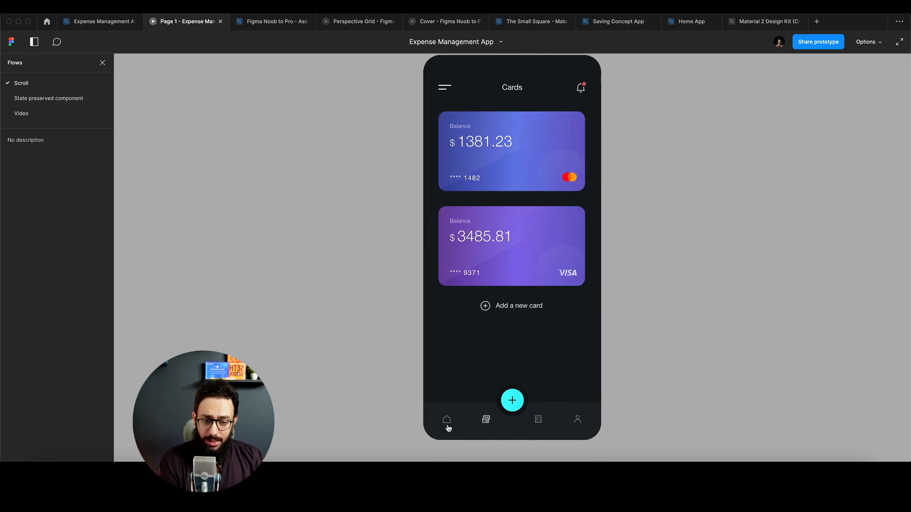
click(446, 419)
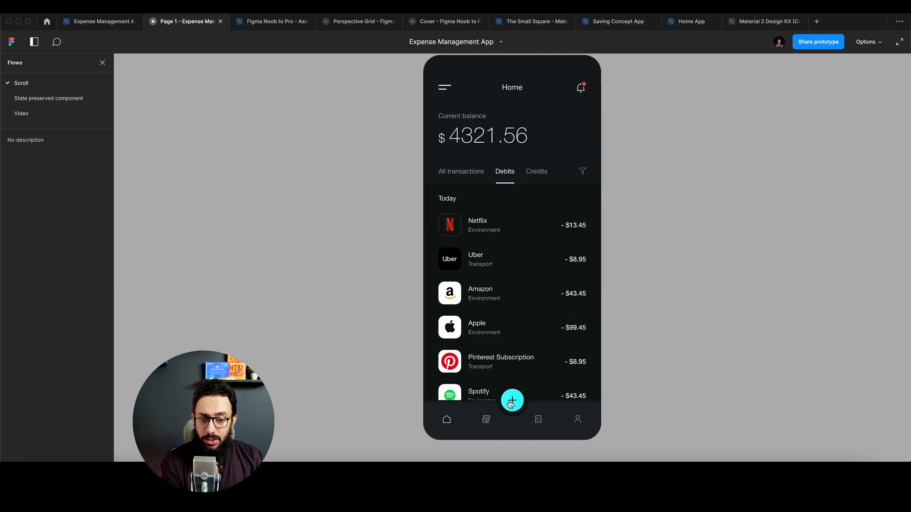
click(512, 403)
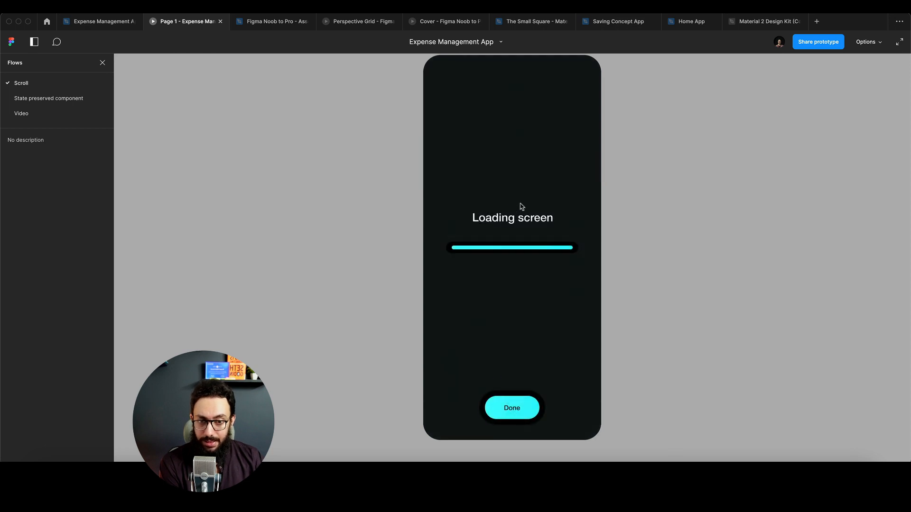
mouse_move(515, 222)
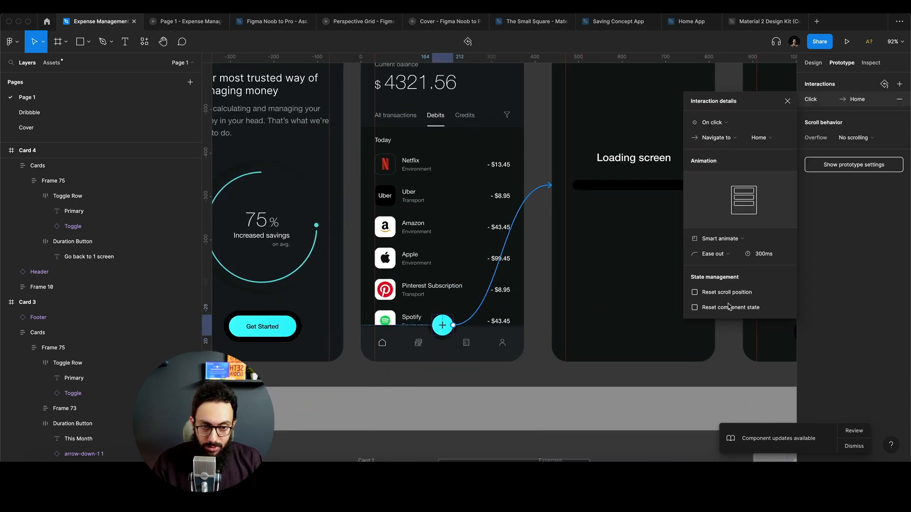
With Reset component state enabled, replay Home → Loading to show the progress bar refilling from empty
key(cmd+3)
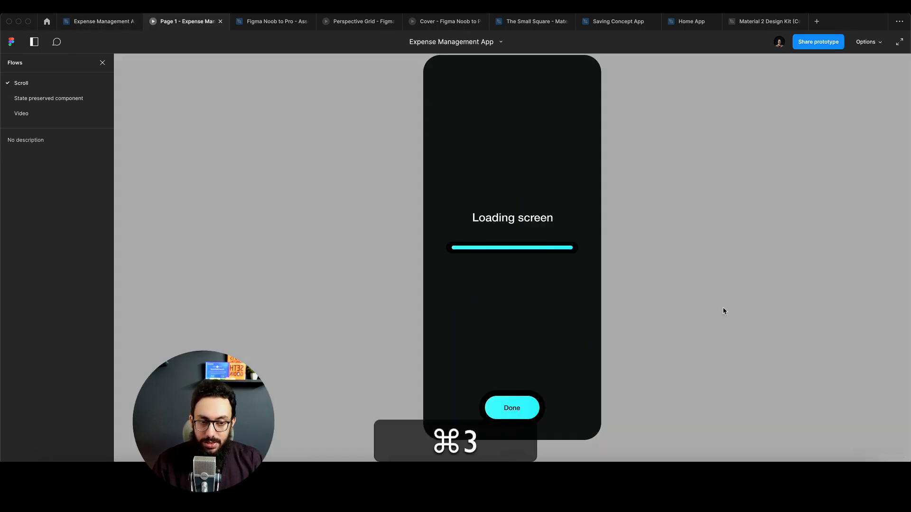
click(511, 407)
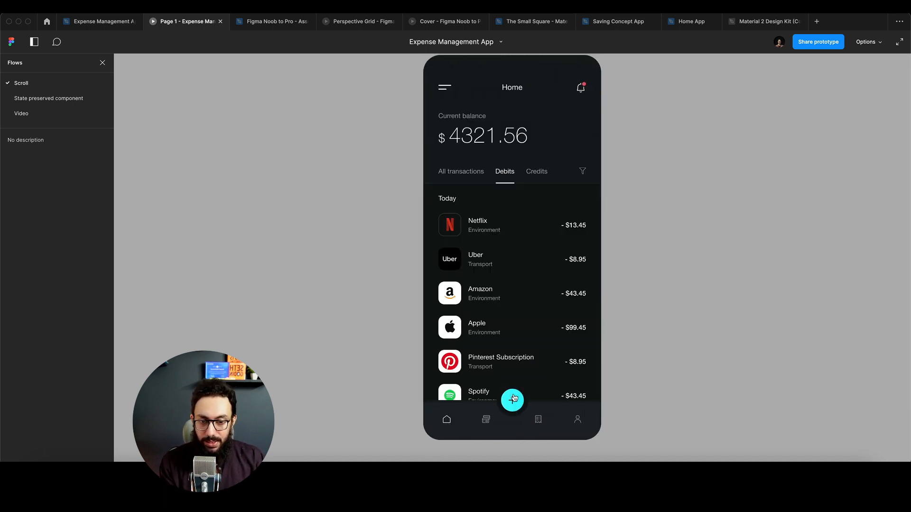
click(513, 401)
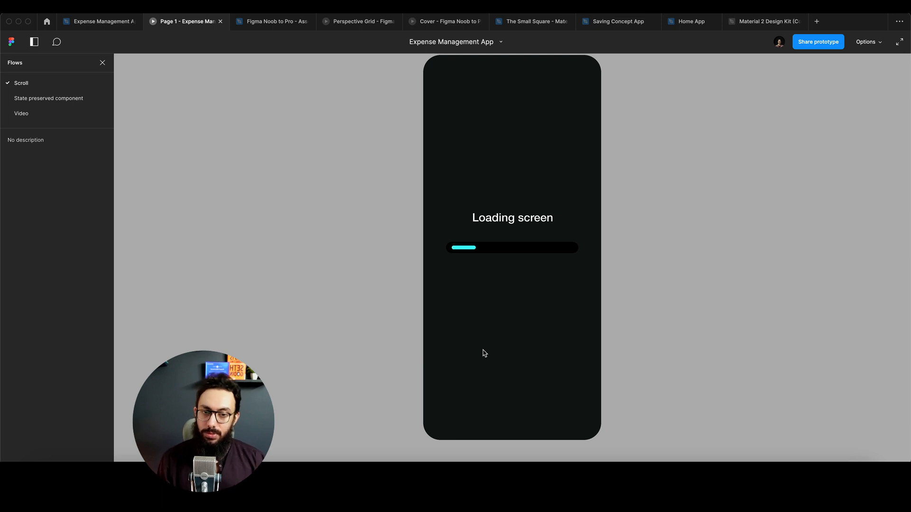